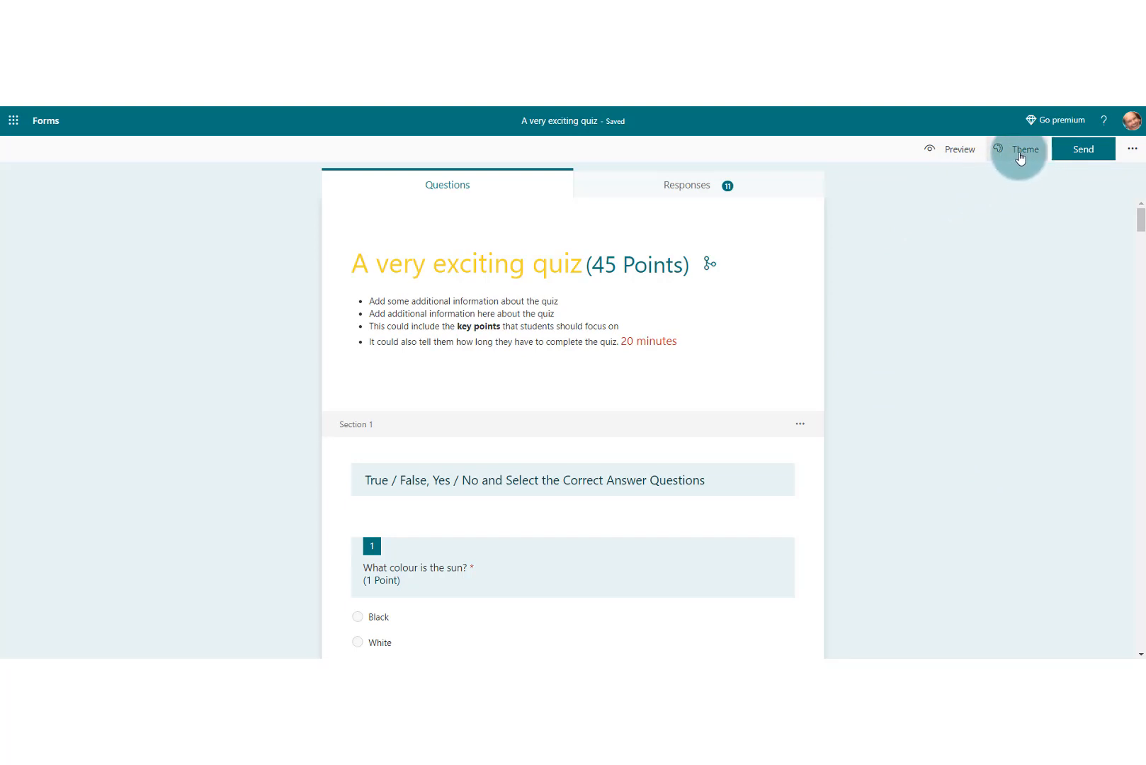
- Switch the quiz from the teal colour theme to the pink swatch
click(1022, 149)
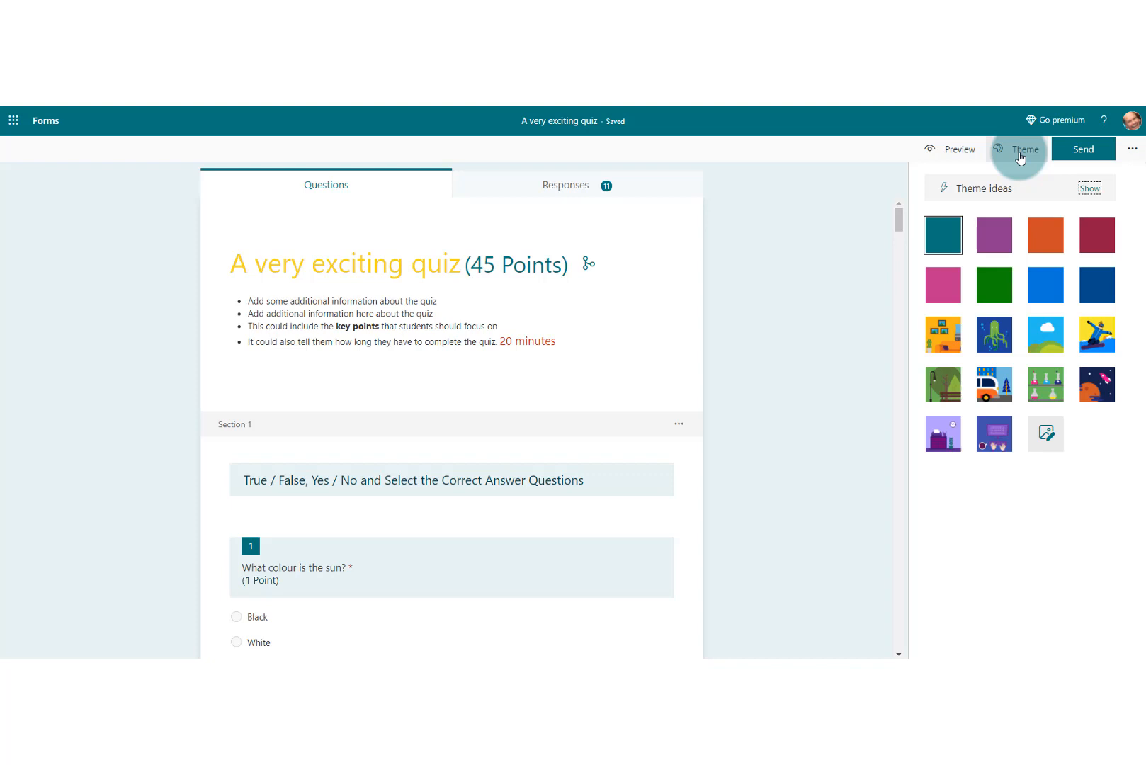
mouse_move(944, 234)
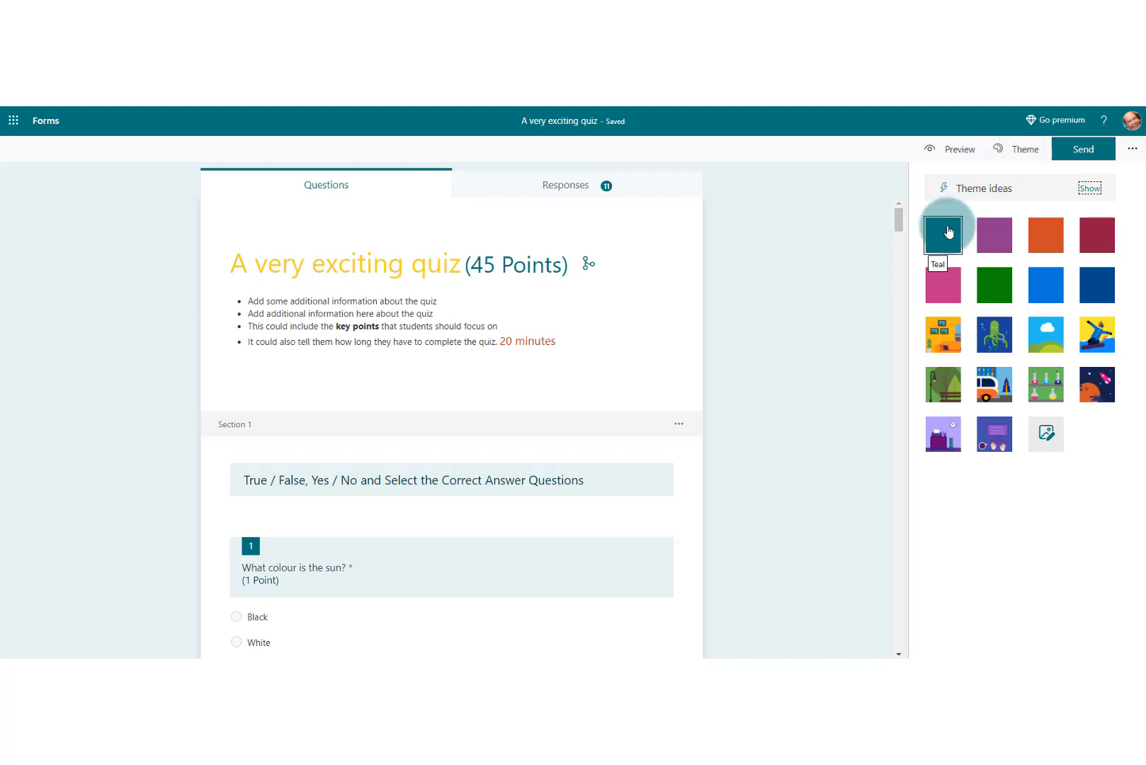
mouse_move(1096, 286)
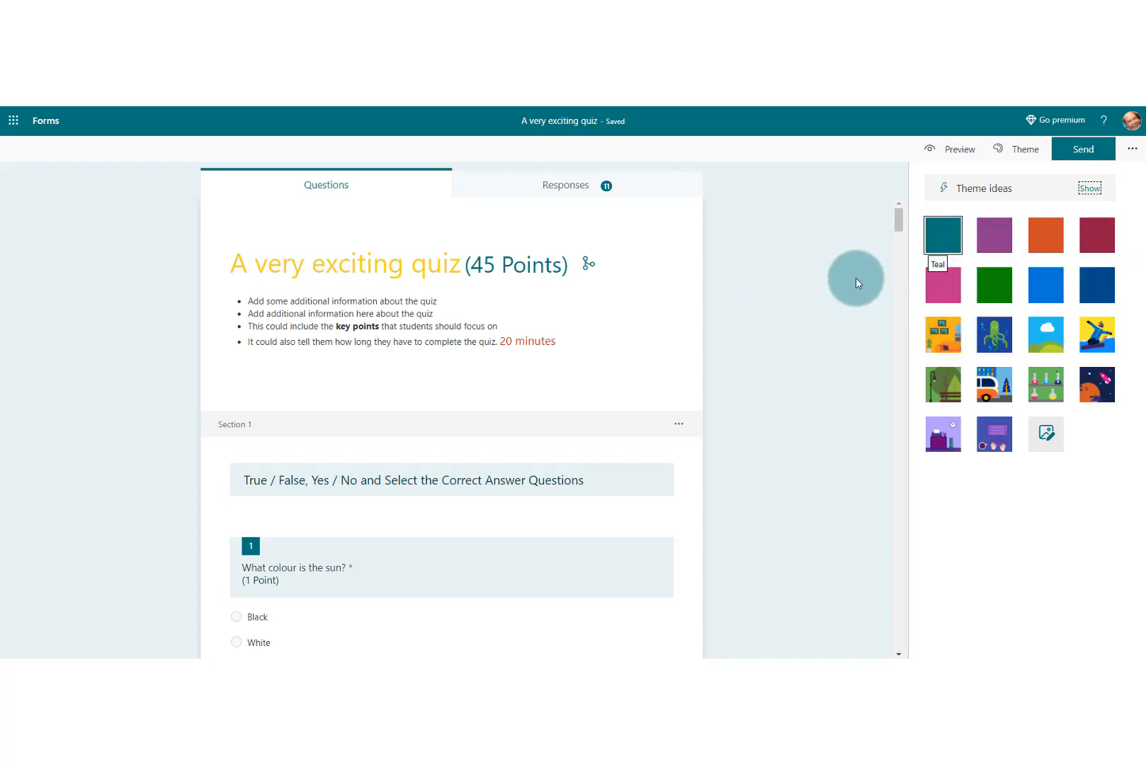
click(941, 285)
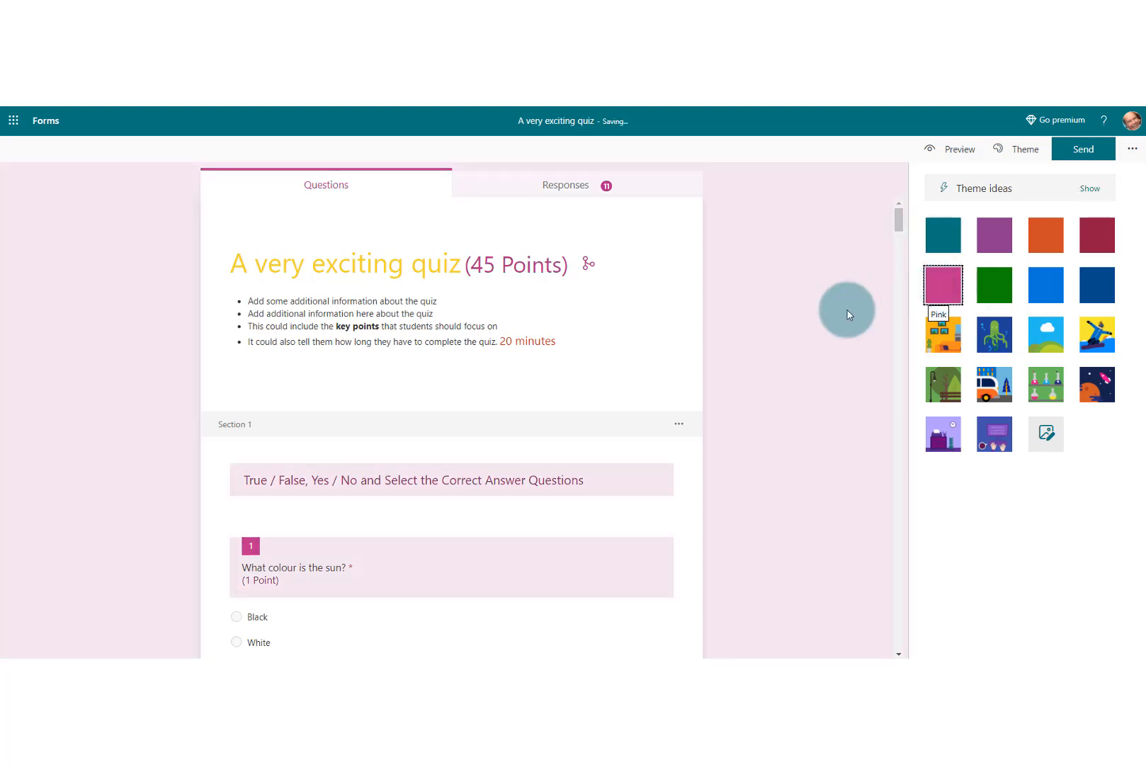
mouse_move(799, 313)
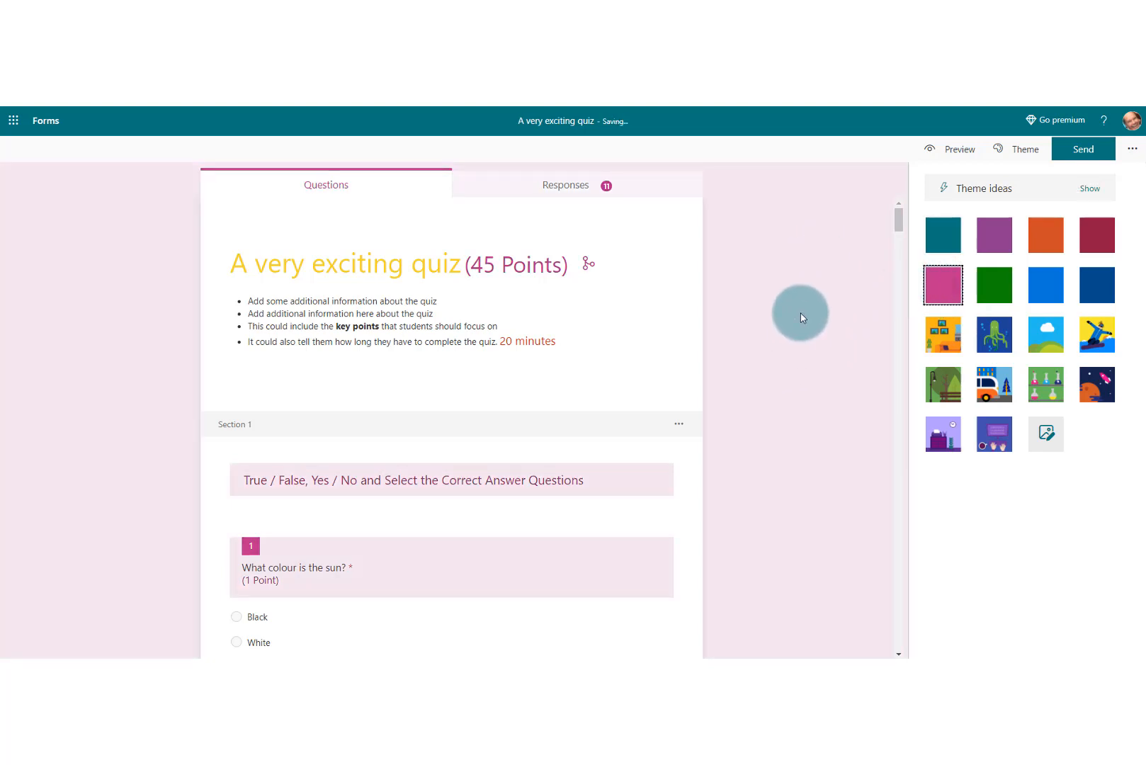
mouse_move(870, 343)
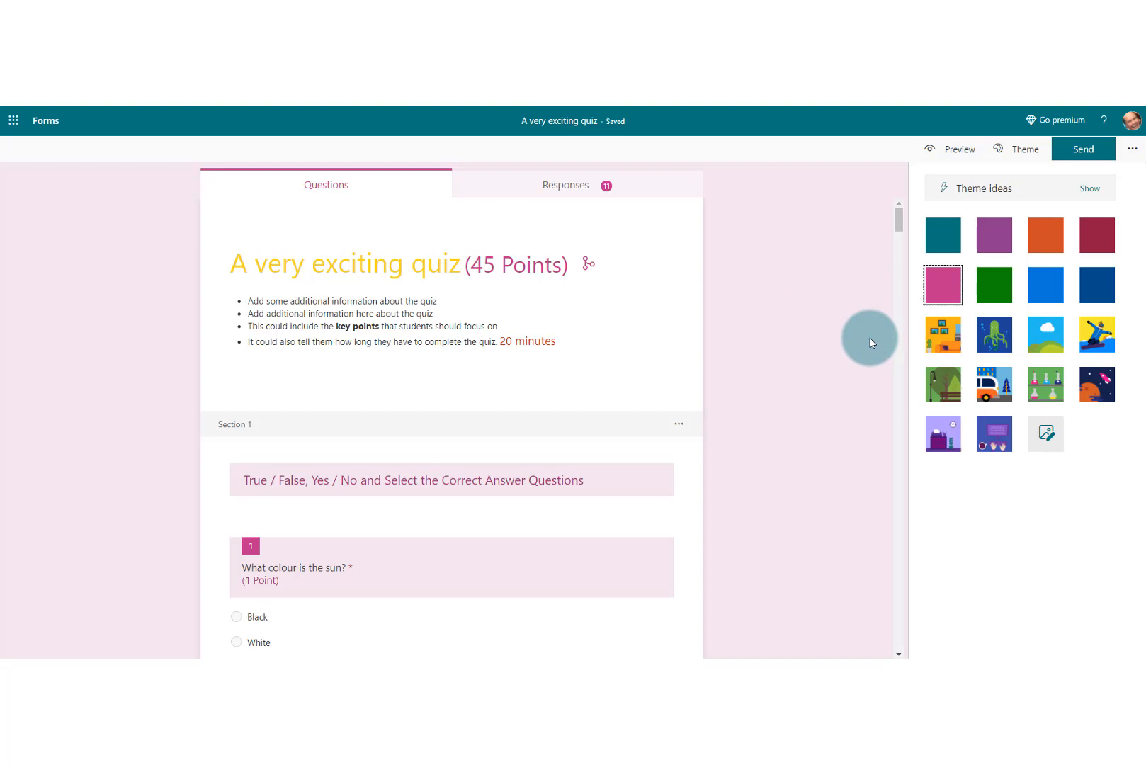
- Try the orange room illustration, then settle on the underwater diver-and-fish theme
click(942, 334)
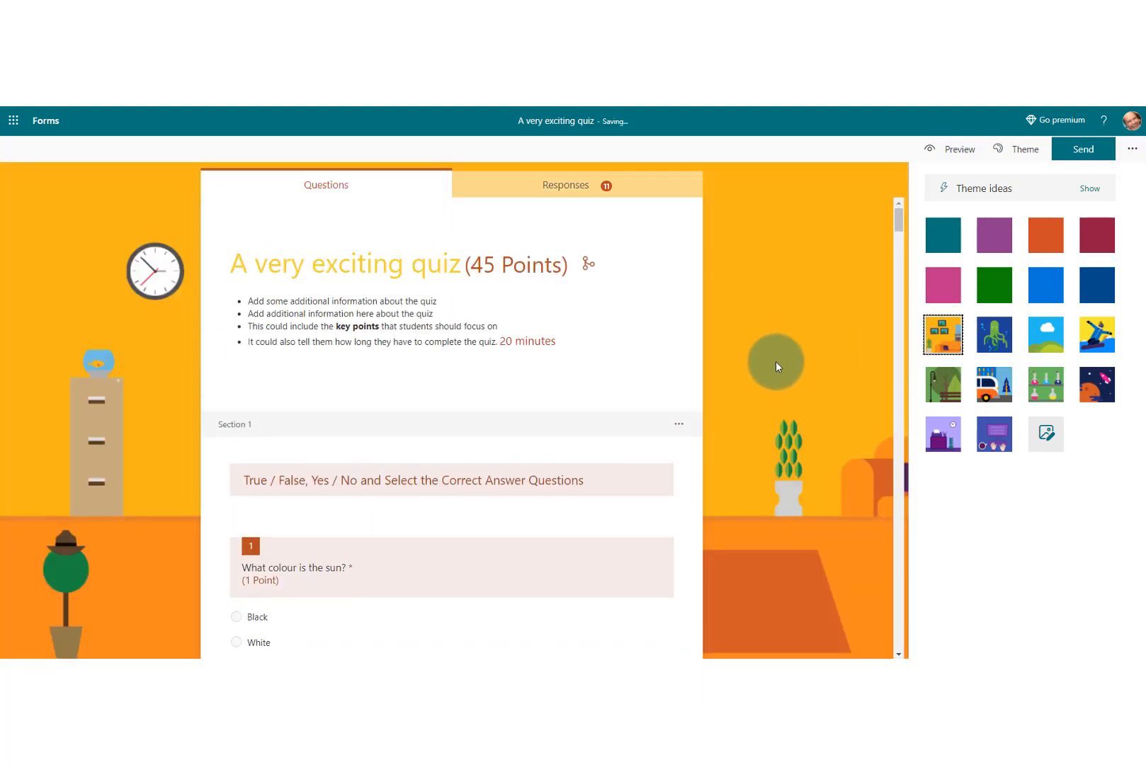
mouse_move(995, 334)
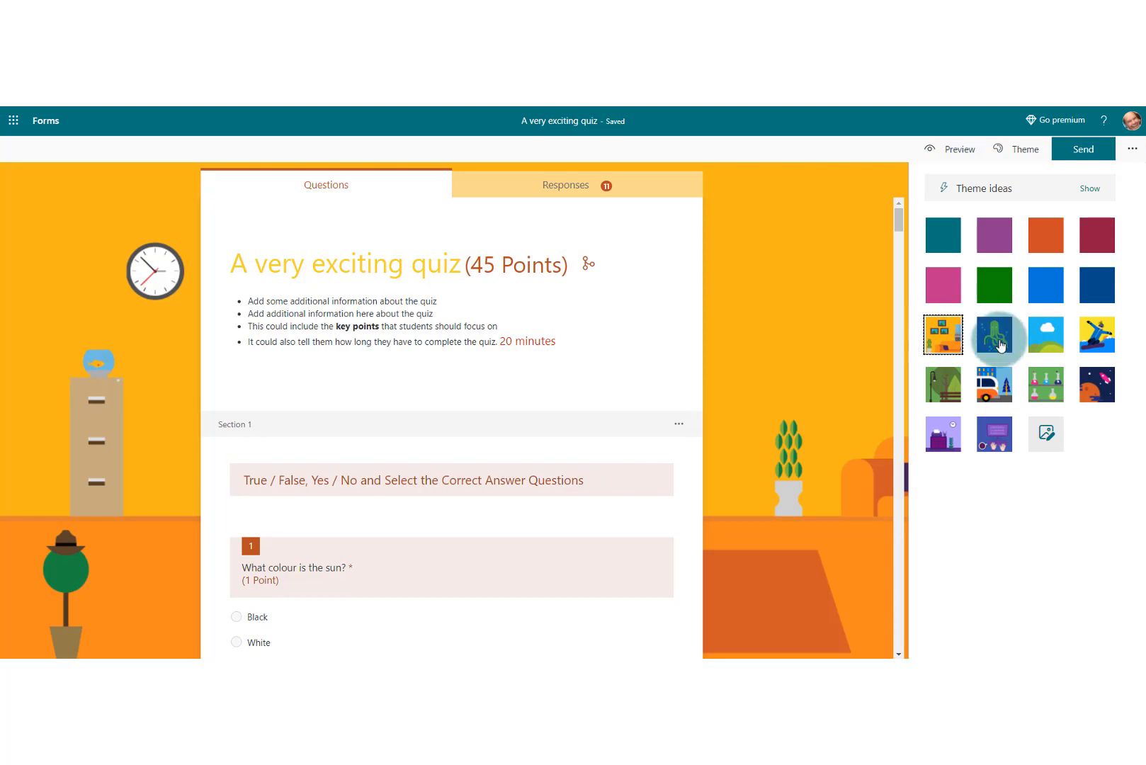
click(993, 334)
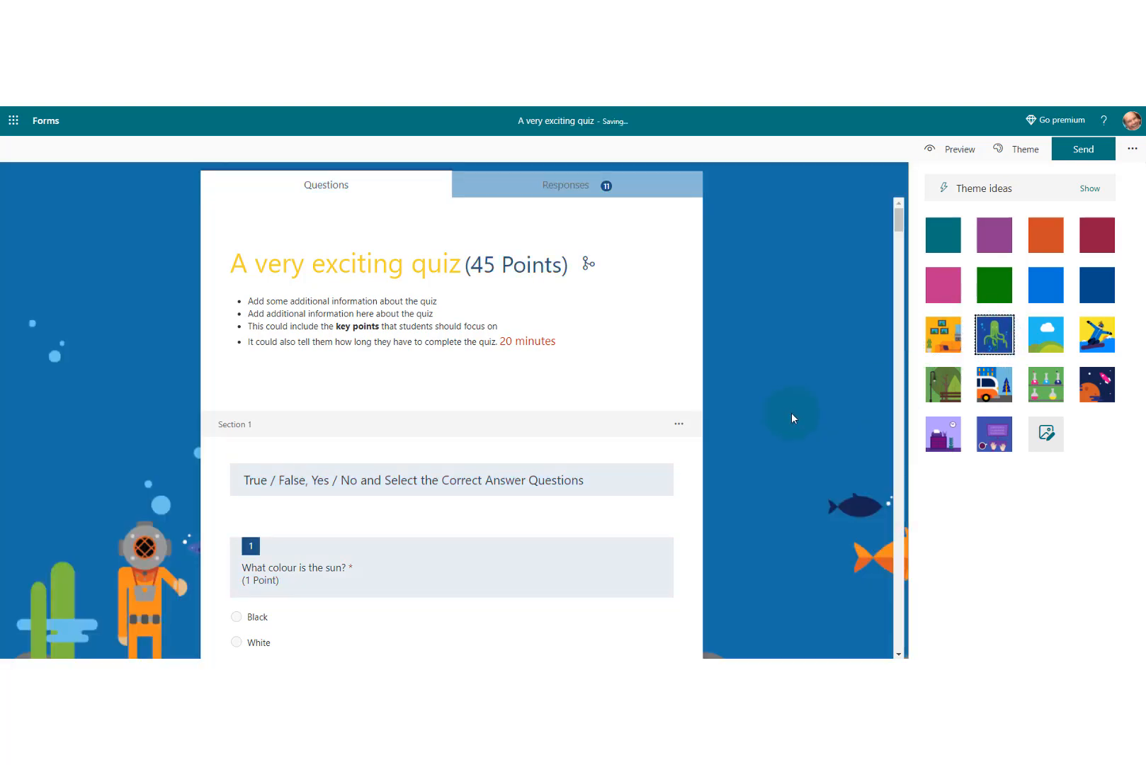
mouse_move(825, 279)
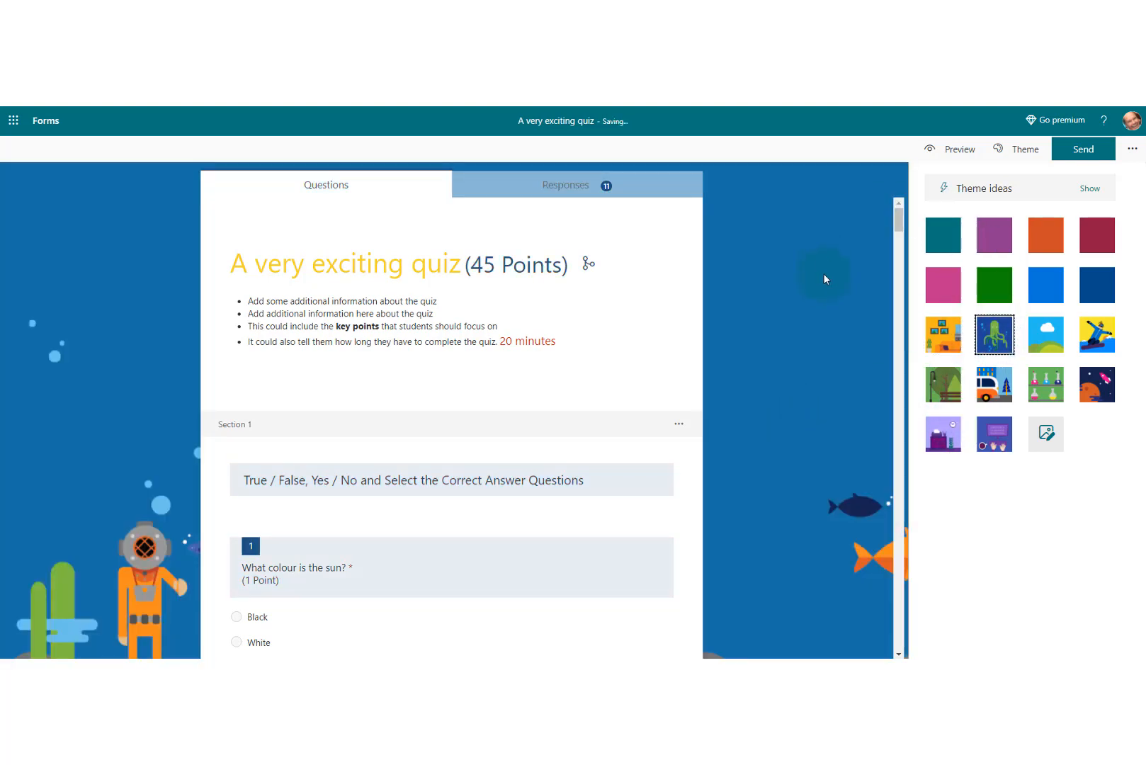
mouse_move(879, 330)
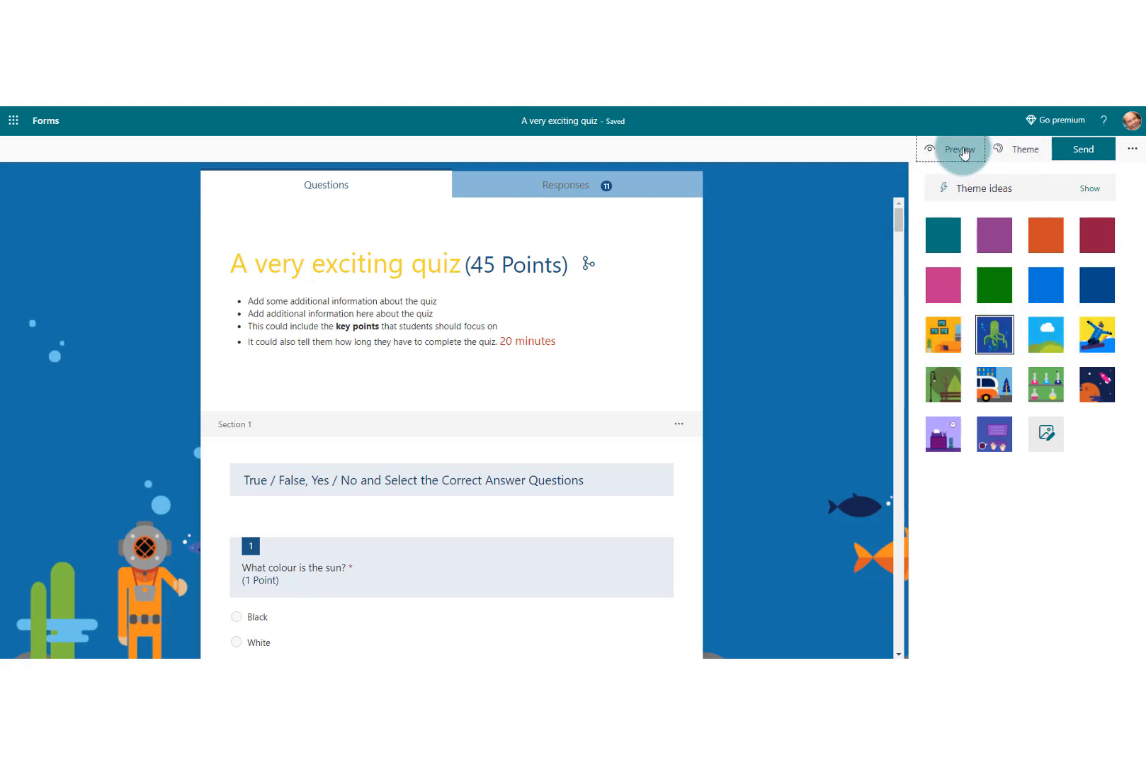
- Preview the quiz as a respondent through to the moon question, then return to editing
click(957, 149)
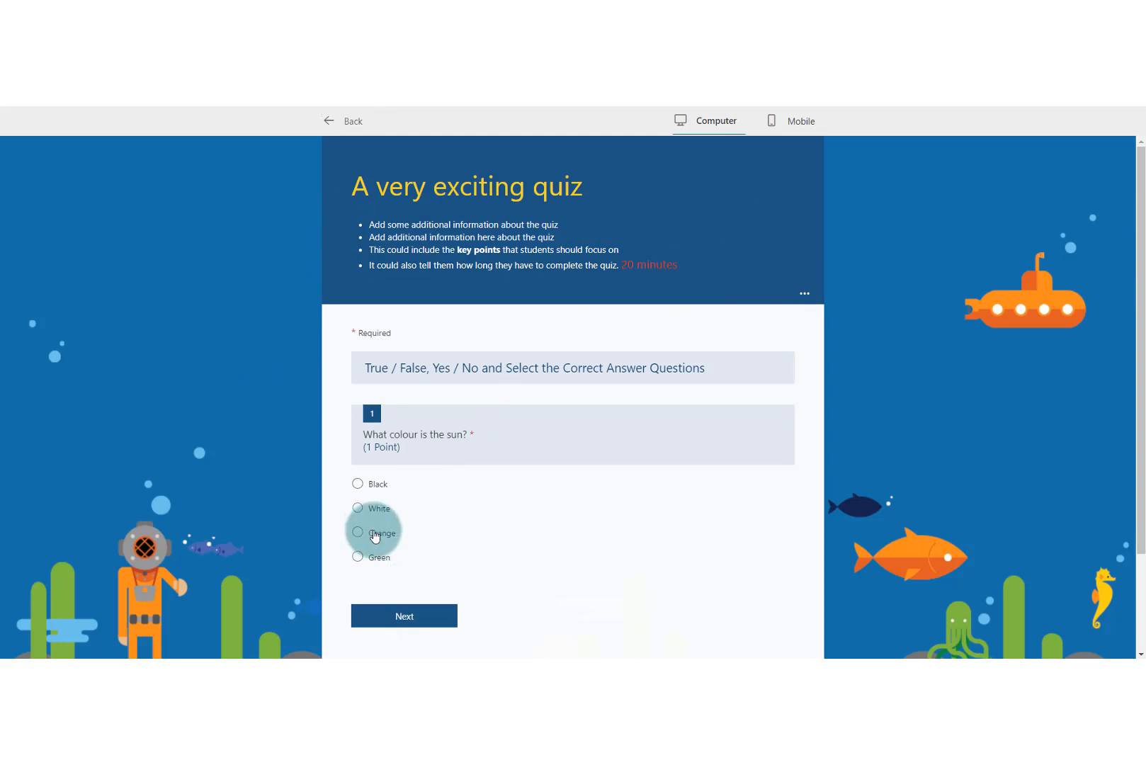
click(404, 615)
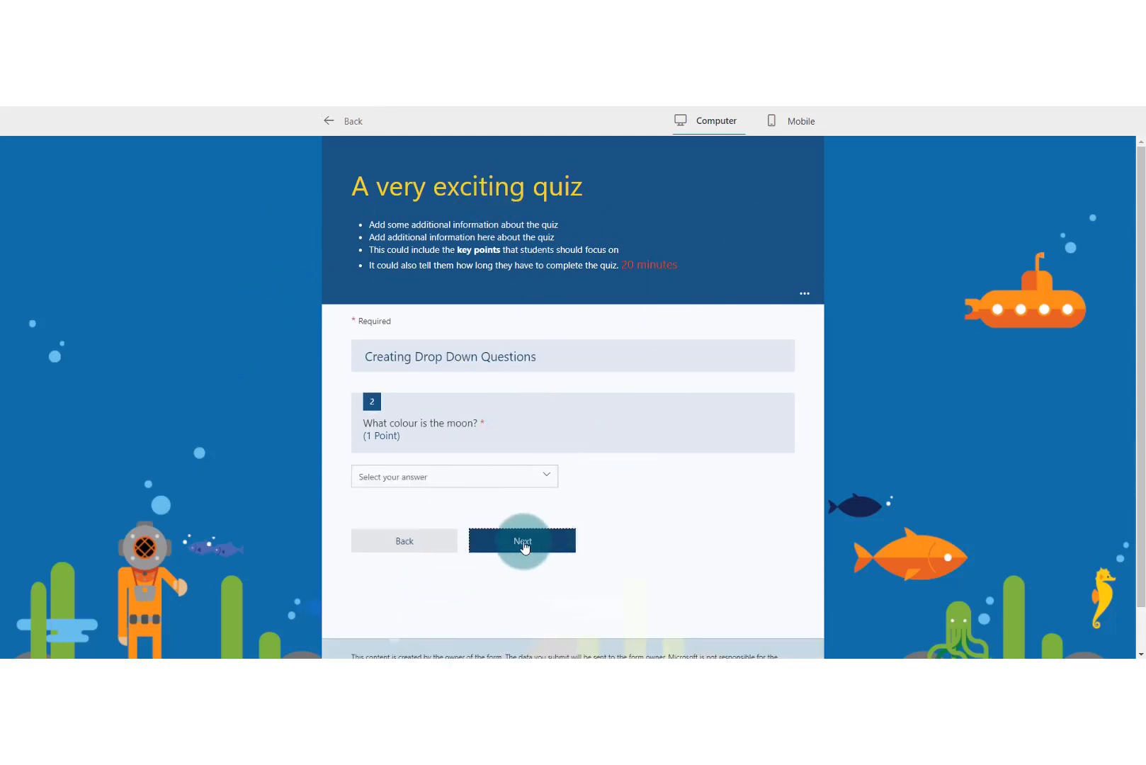
click(521, 541)
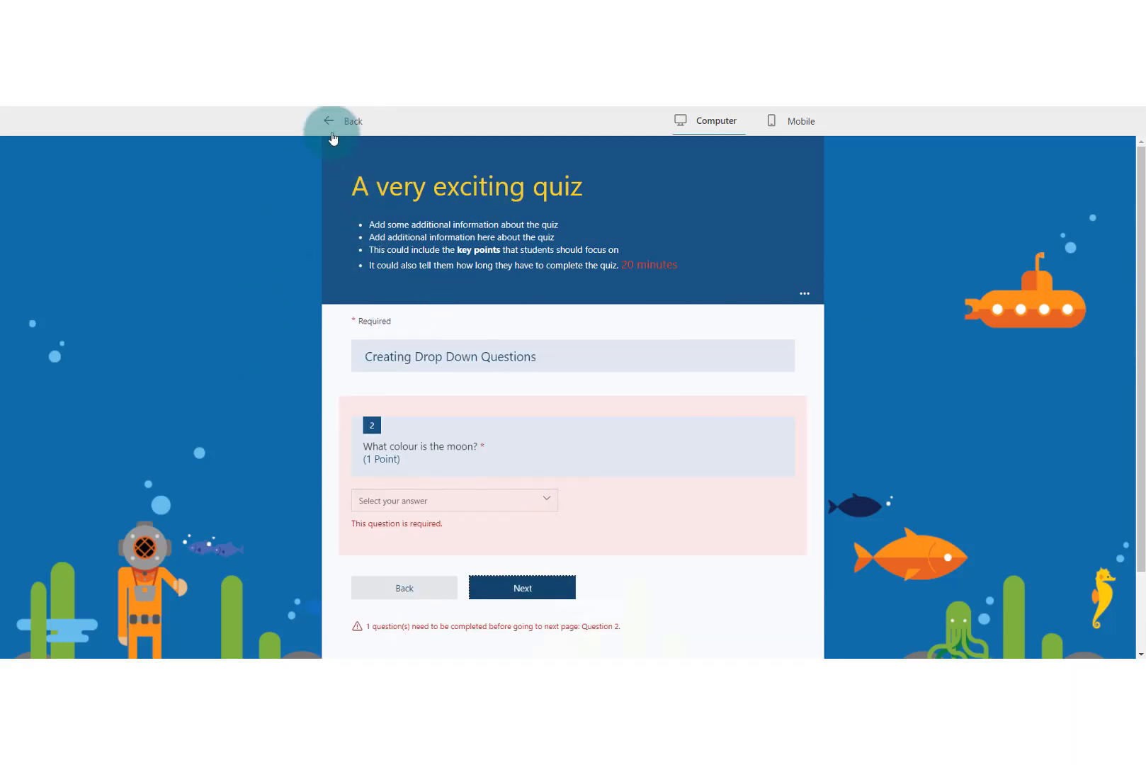
click(342, 121)
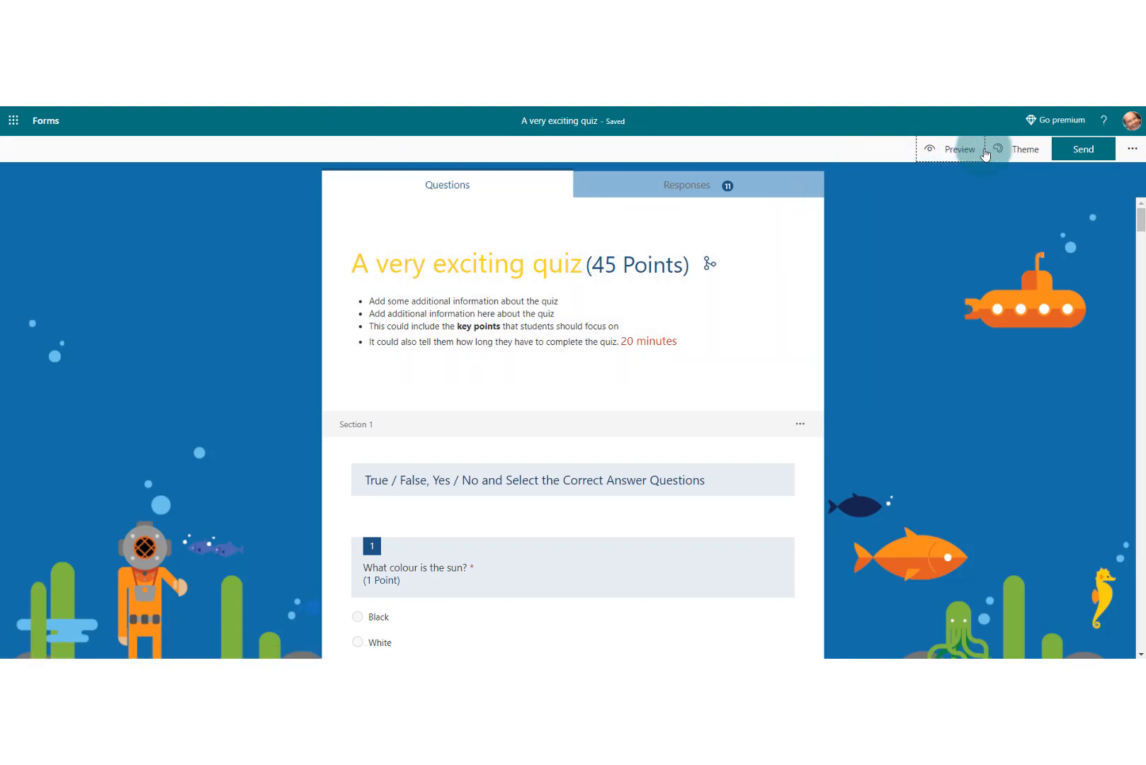
- Expand the suggested photo themes and try the pink gift-box theme
click(1024, 149)
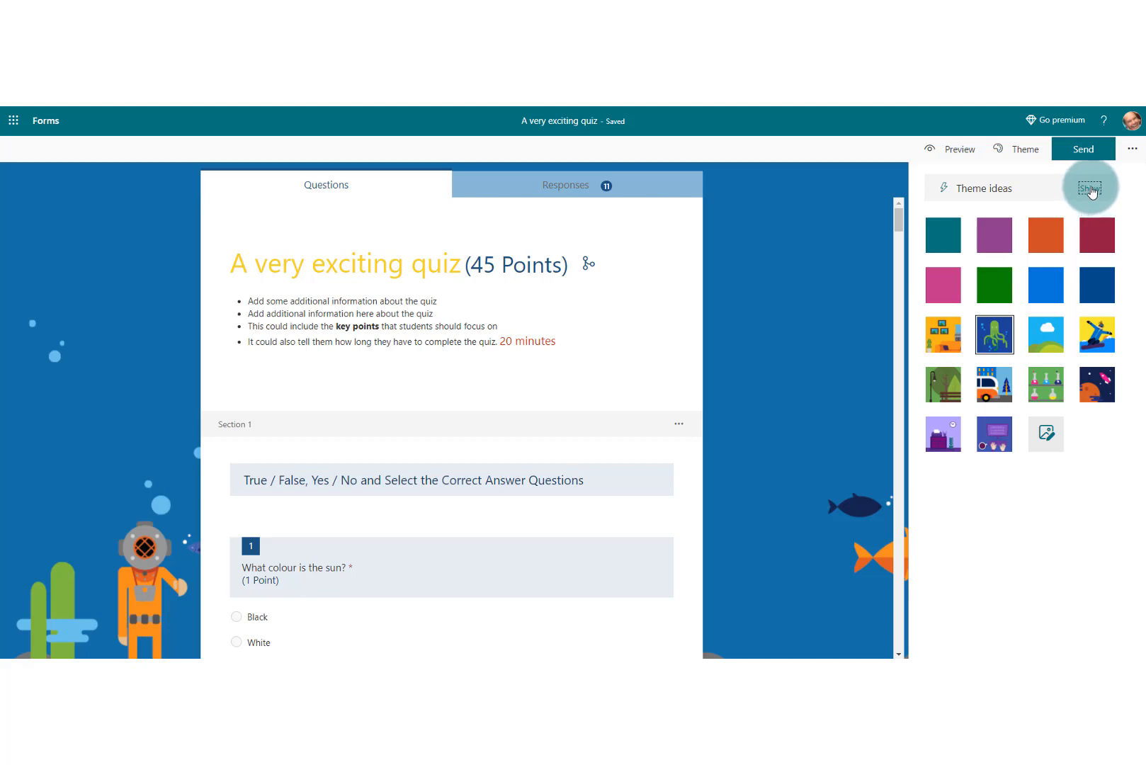
click(1089, 189)
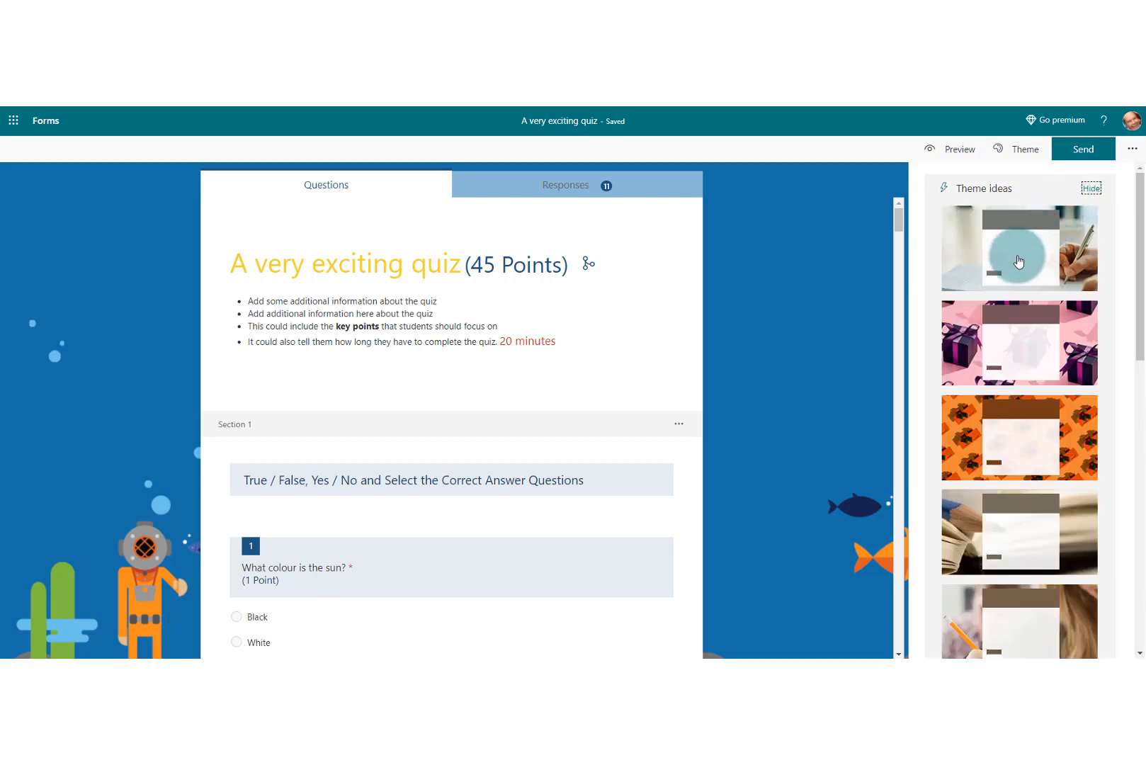
scroll(down, 3)
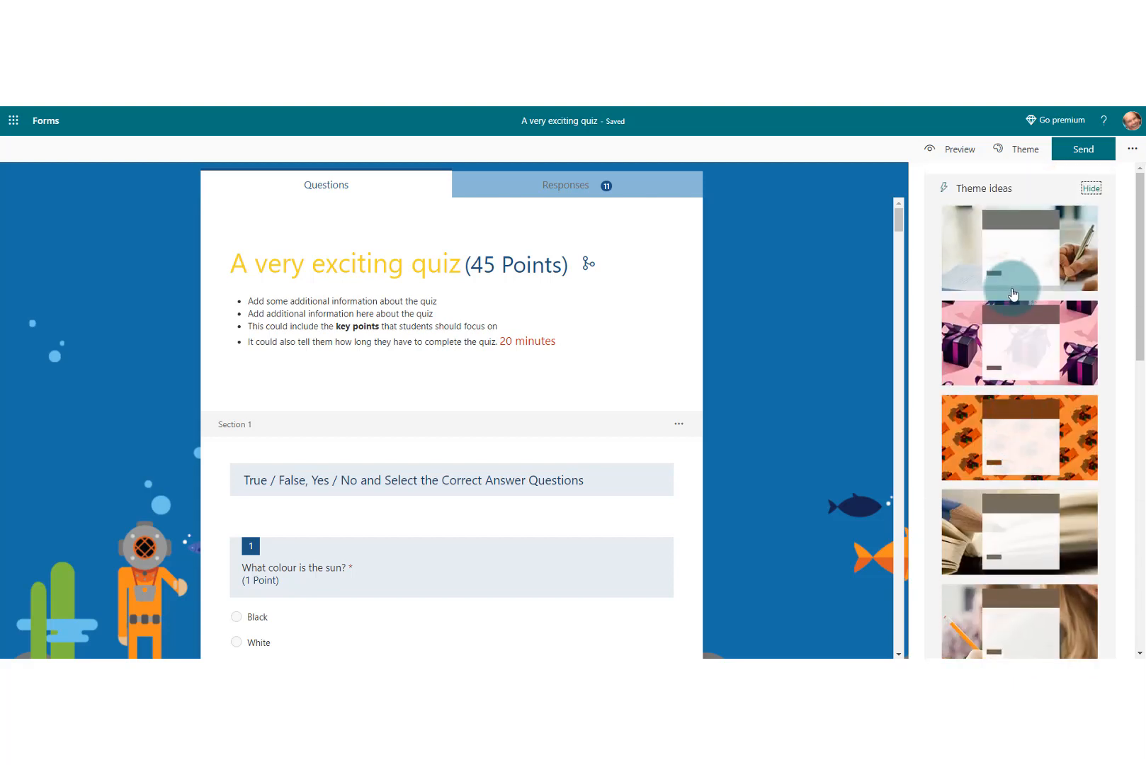
click(1019, 342)
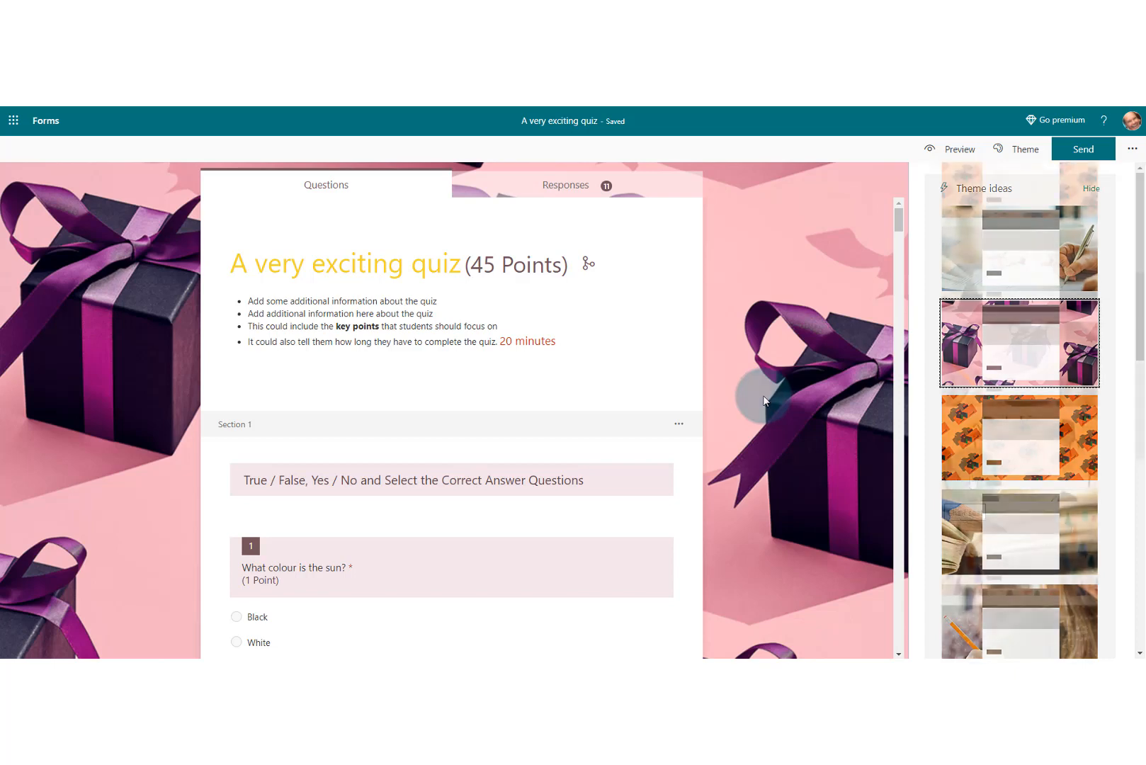
- Settle on the white desk with glasses and pen photo theme instead
scroll(down, 3)
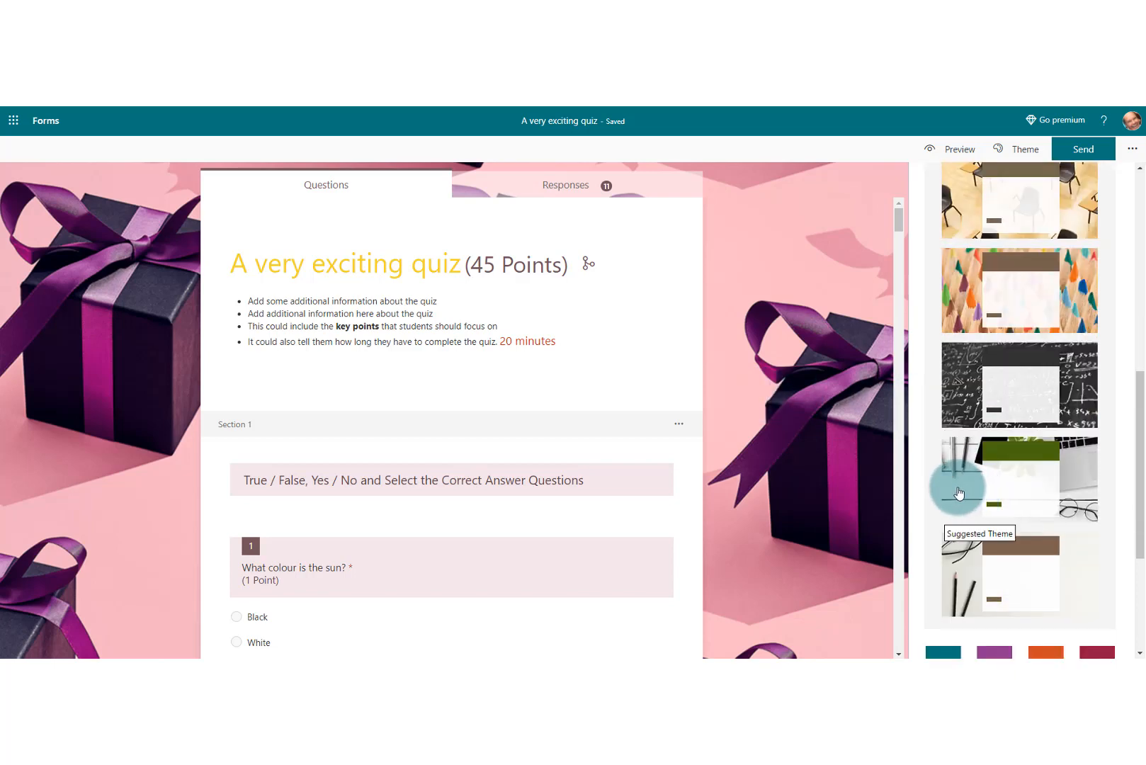
click(1018, 476)
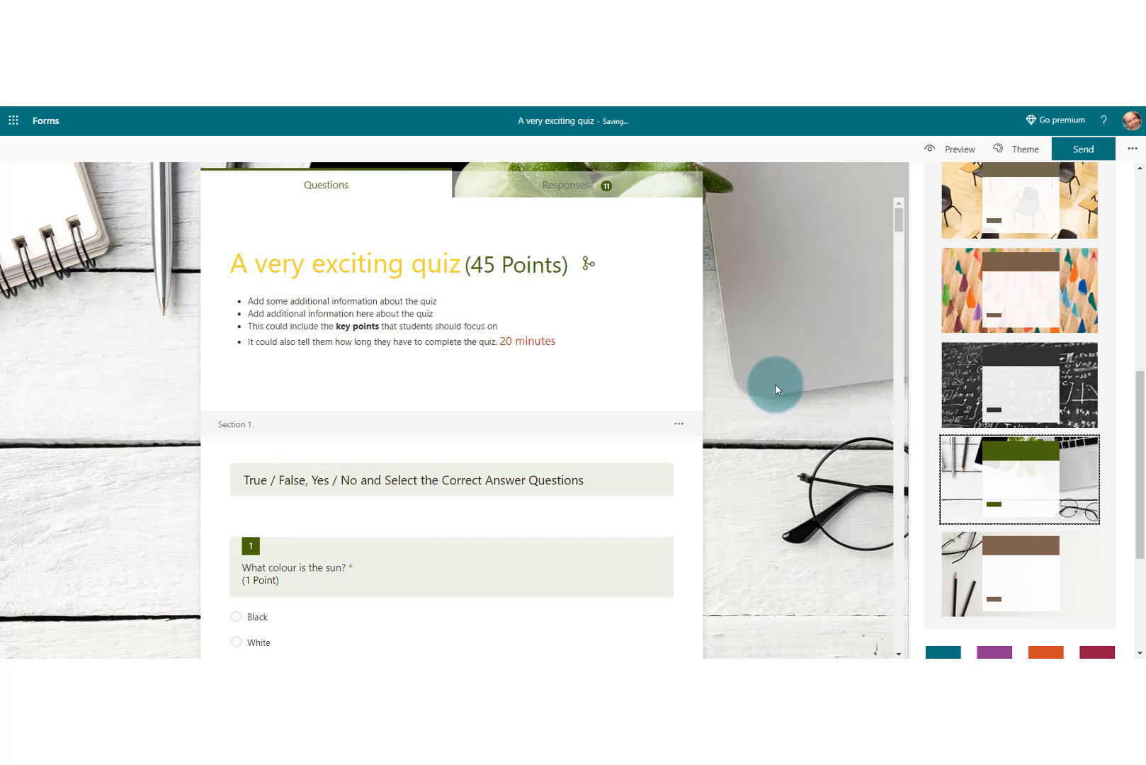
click(957, 149)
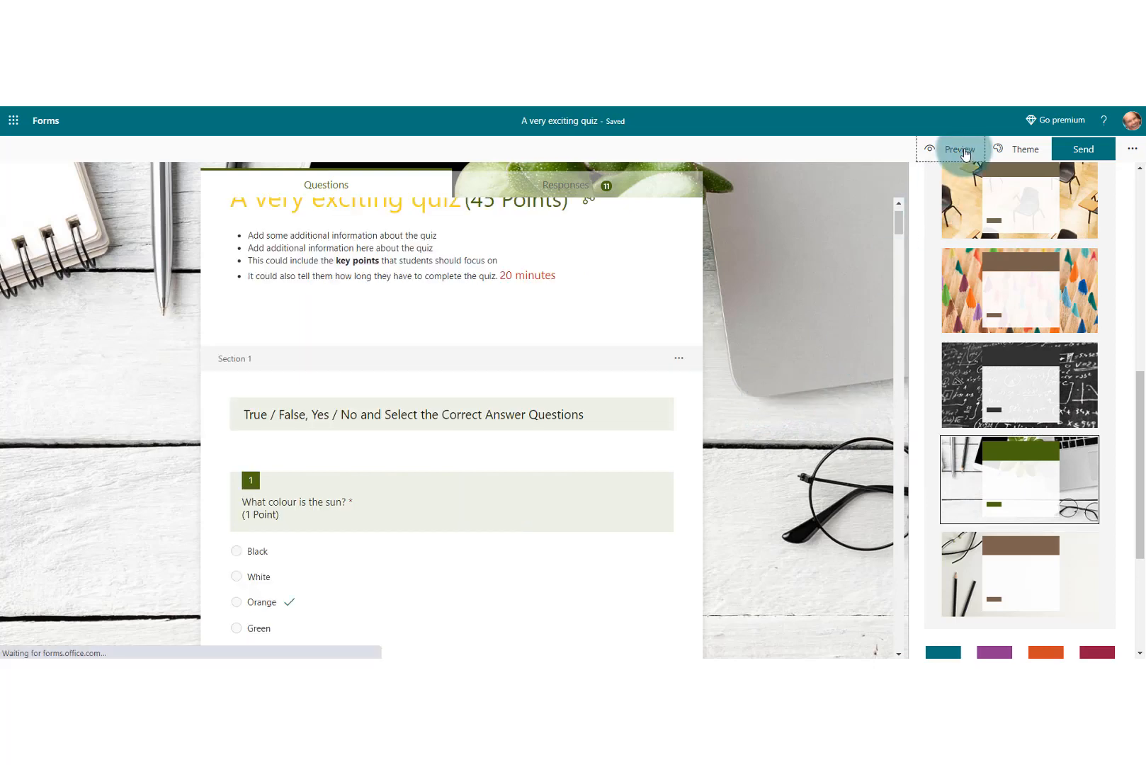
- Put the quiz back on the teal colour theme
click(959, 148)
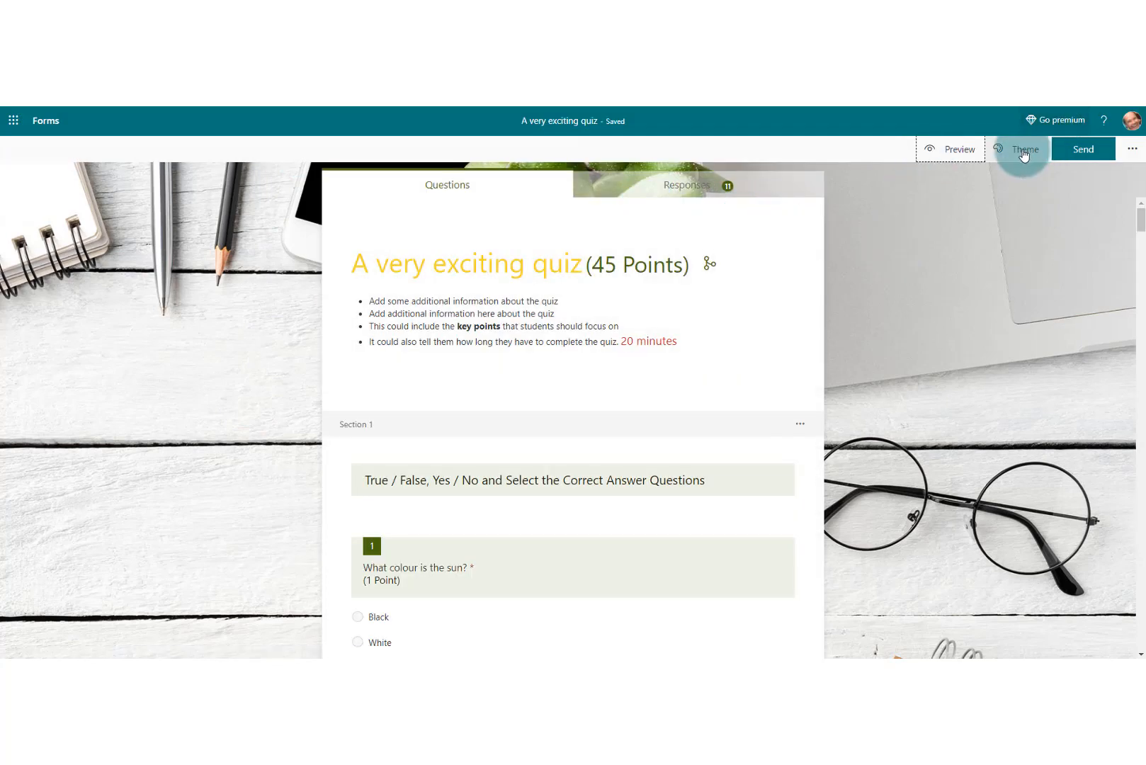
click(1023, 148)
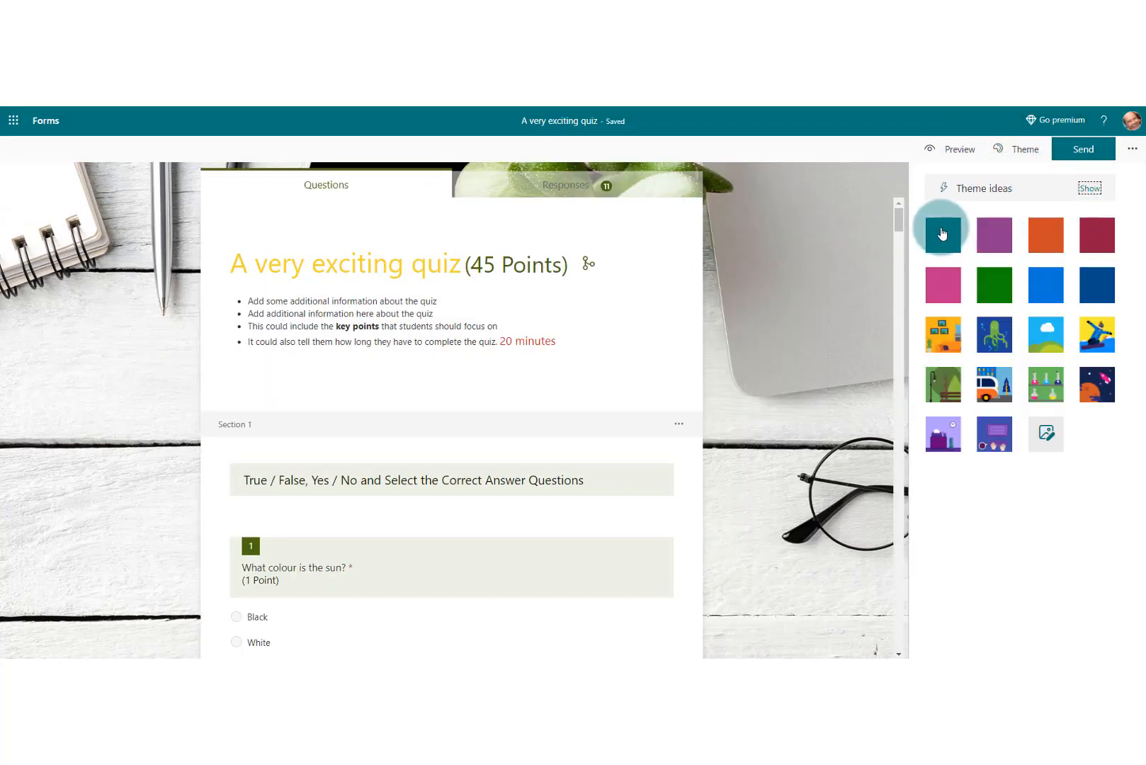
click(957, 148)
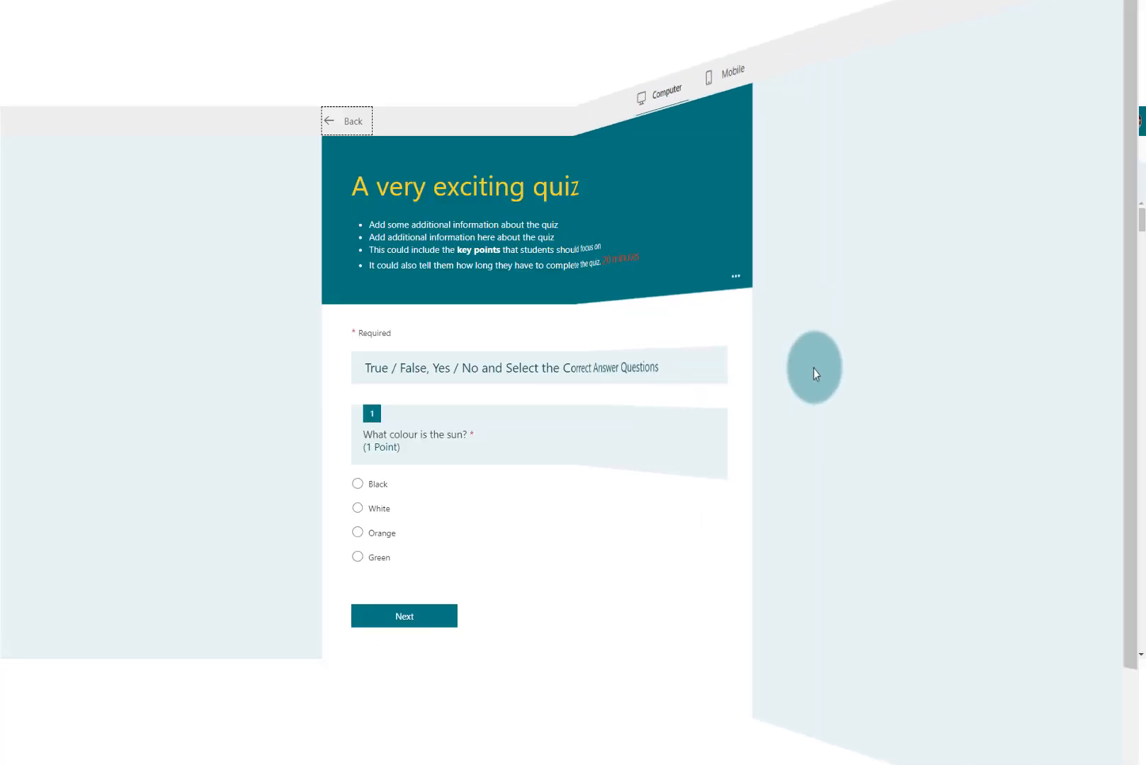
click(349, 121)
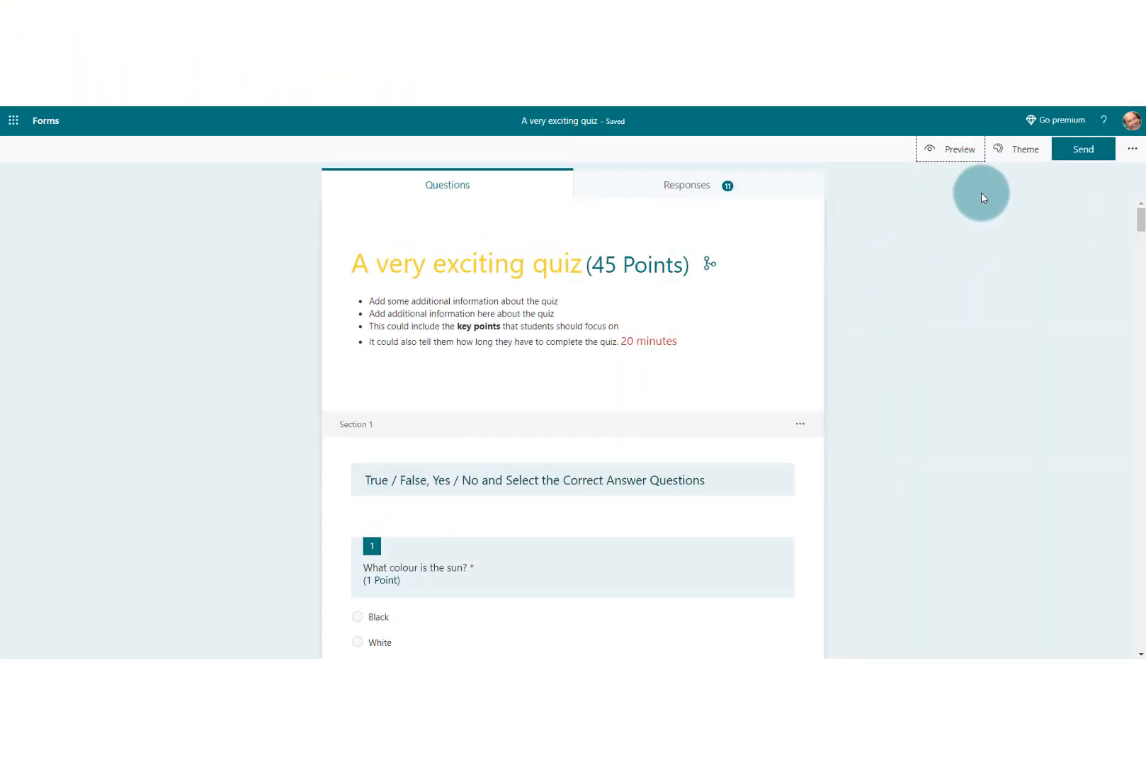
- Start adding a custom background image from the theme panel
click(1017, 149)
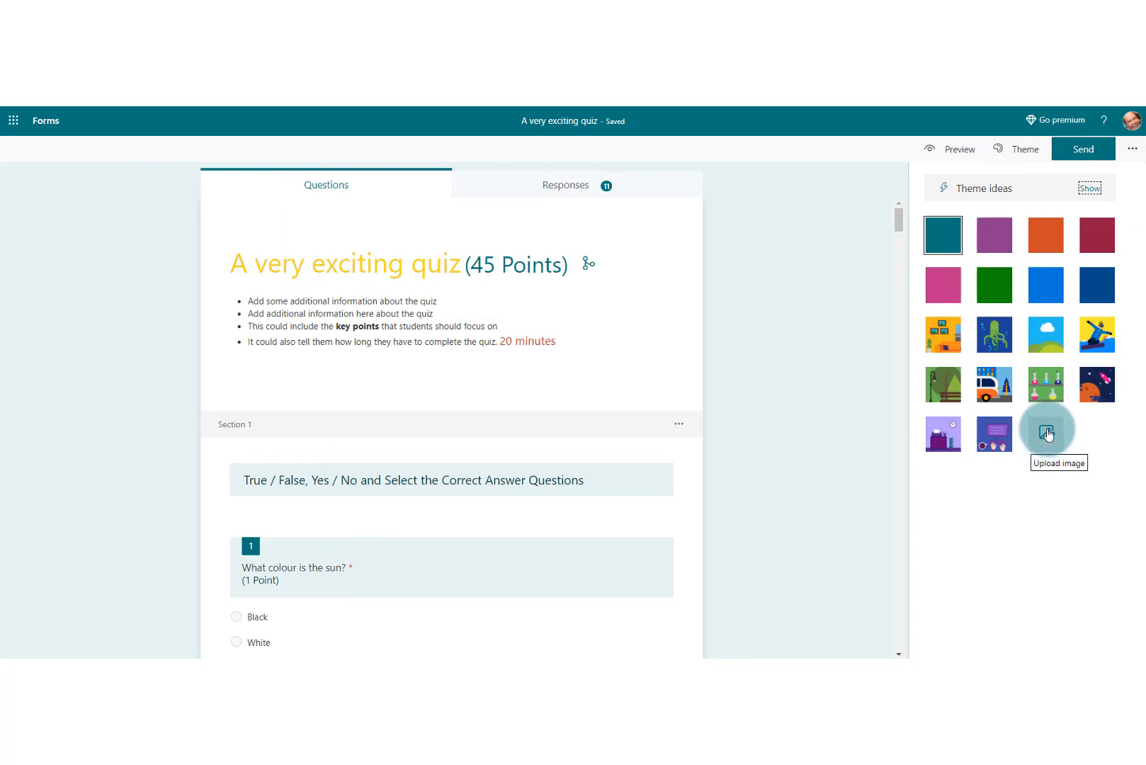
mouse_move(1046, 433)
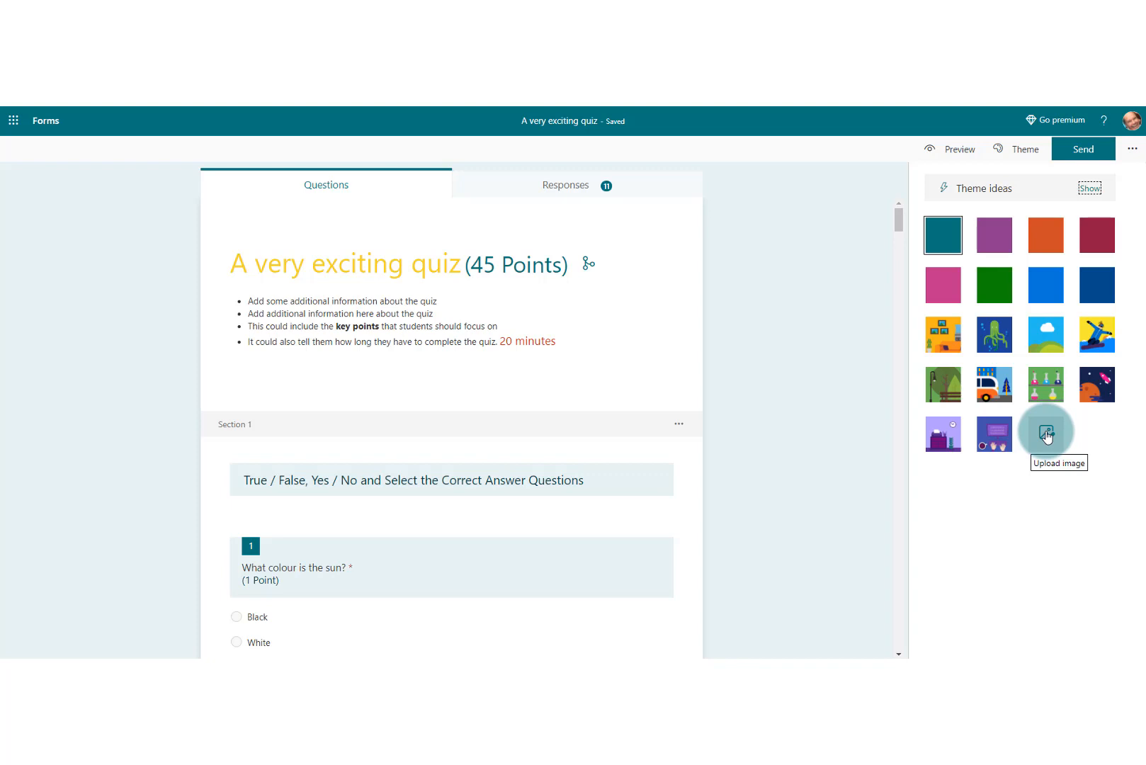
click(1045, 429)
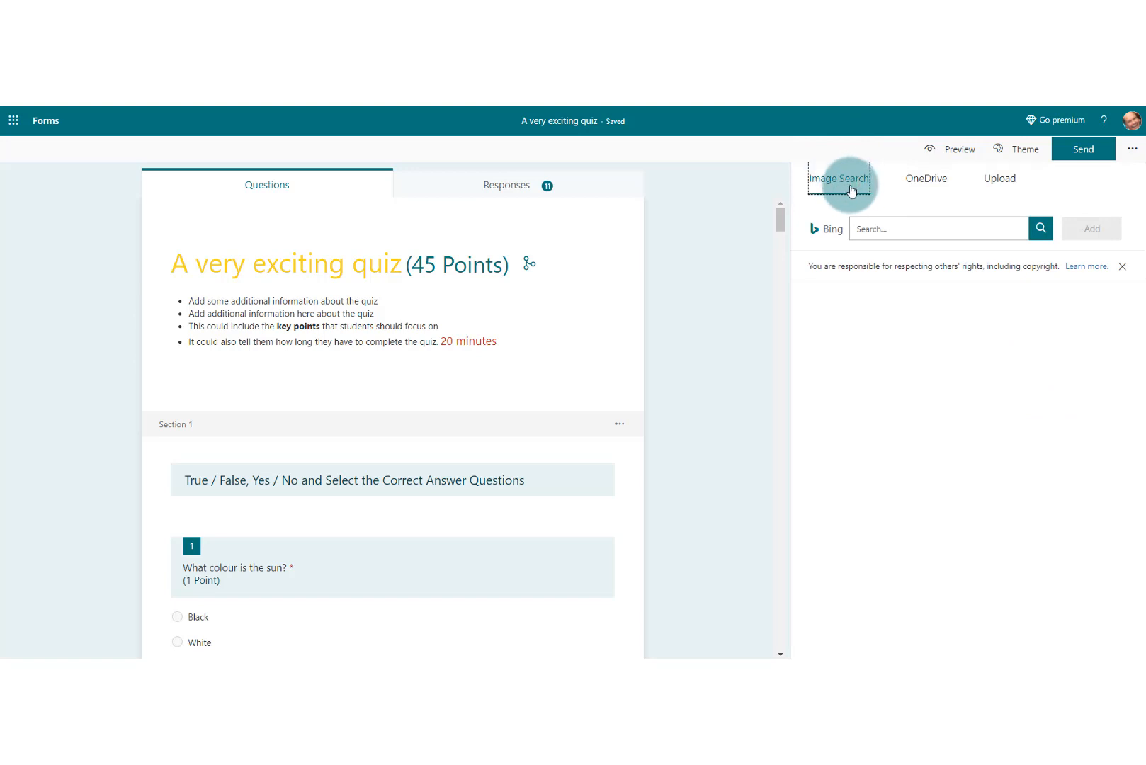
mouse_move(926, 178)
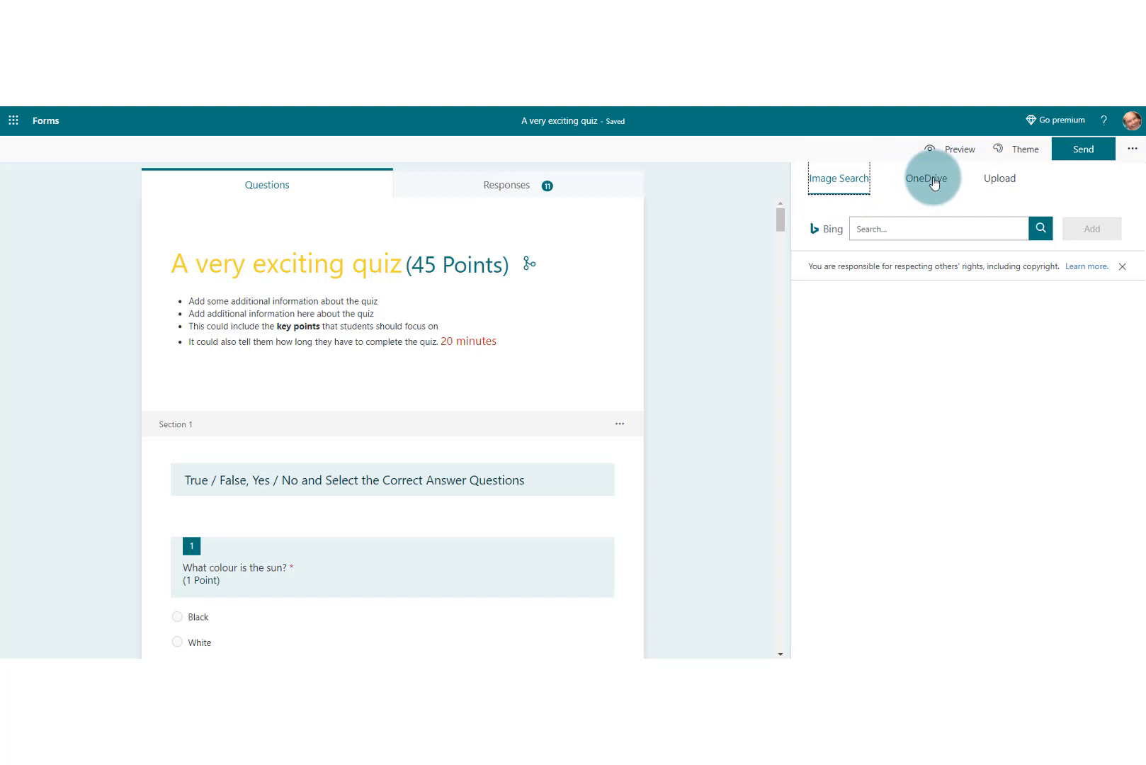
- Glance at OneDrive pictures, then return to the web Image Search for a background
click(926, 178)
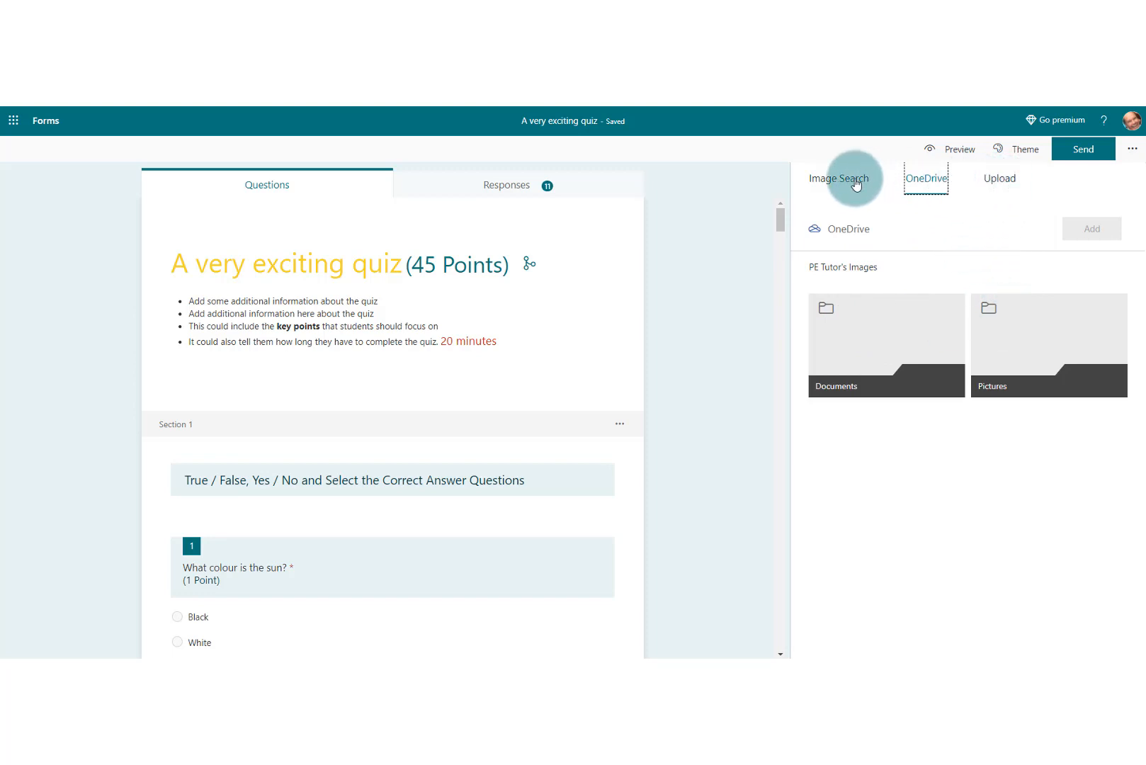
click(838, 179)
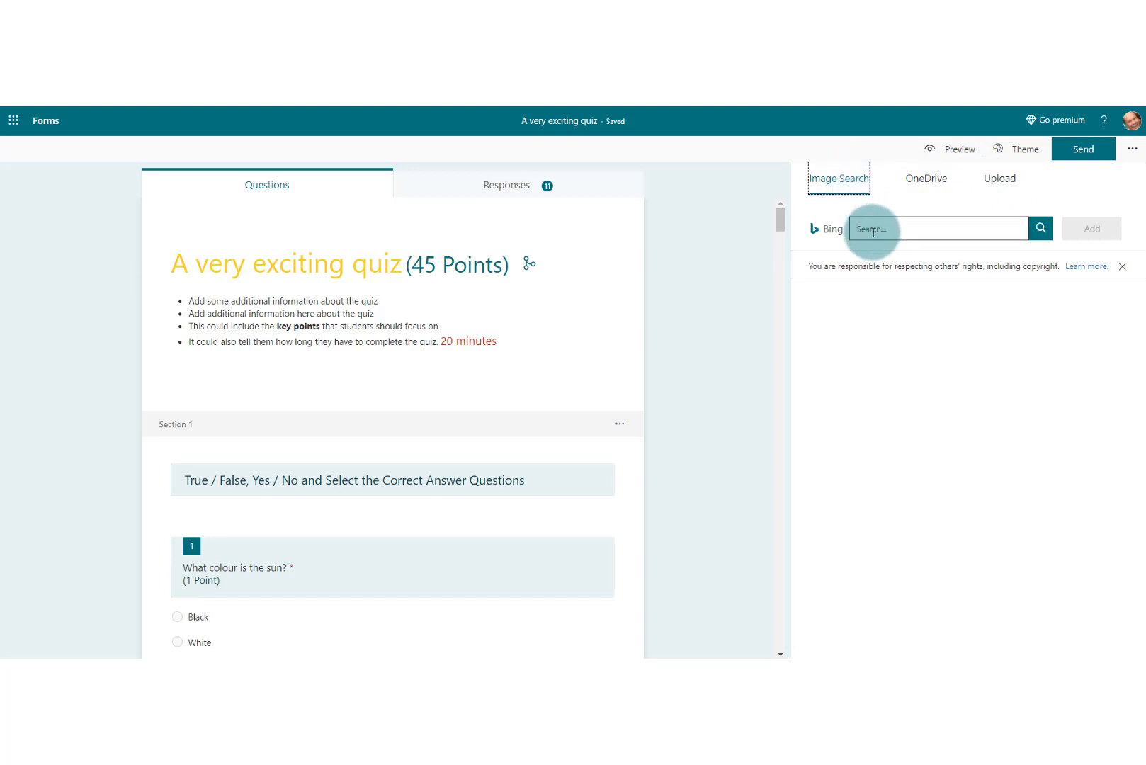
- Run a Bing image search for 'space' and browse through the results
text(space)
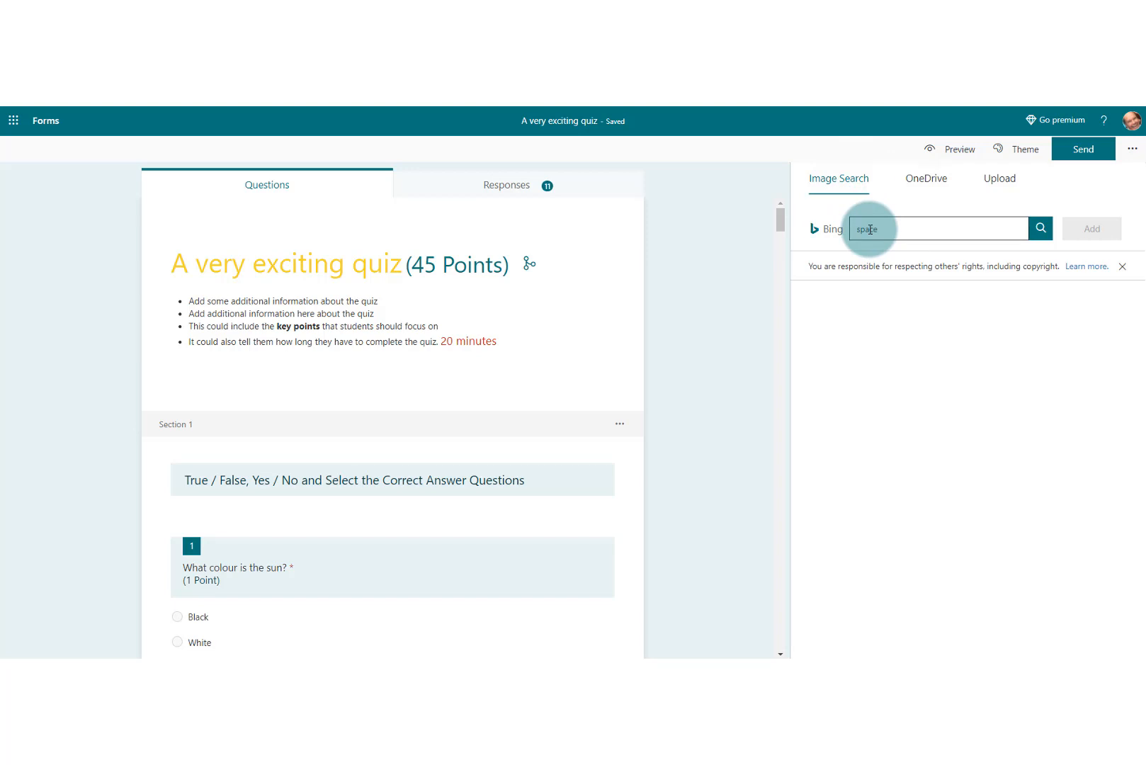
click(1040, 228)
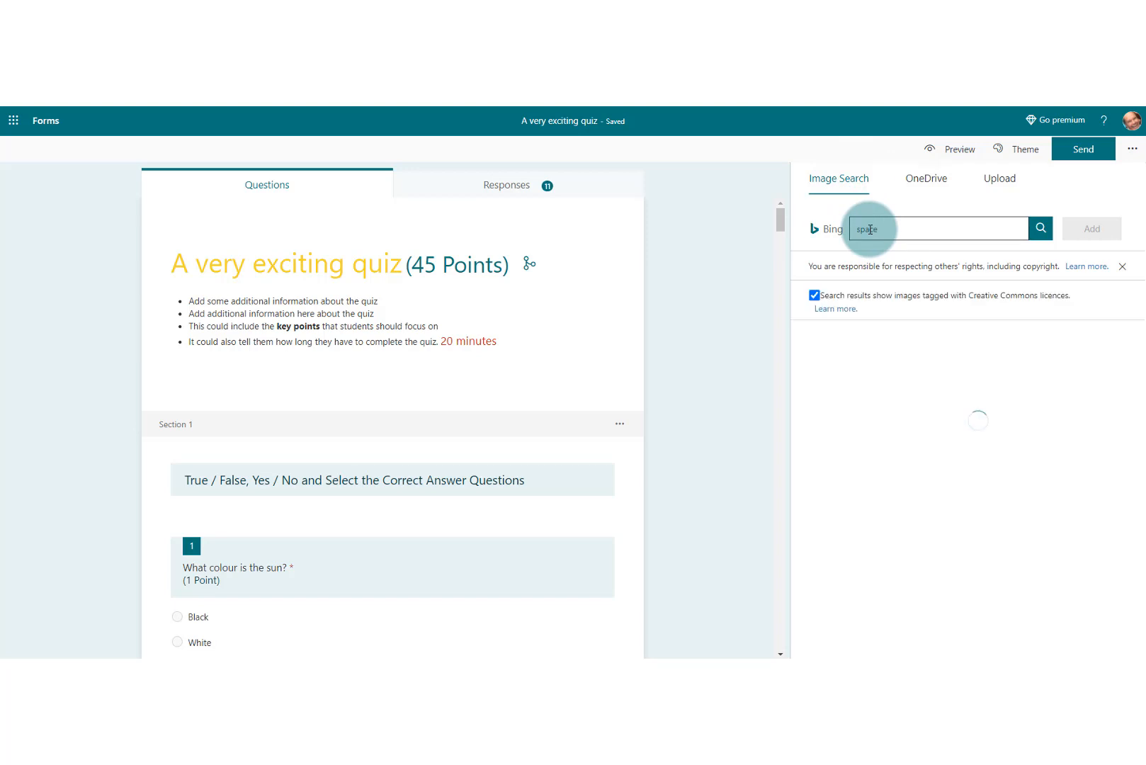
click(1040, 228)
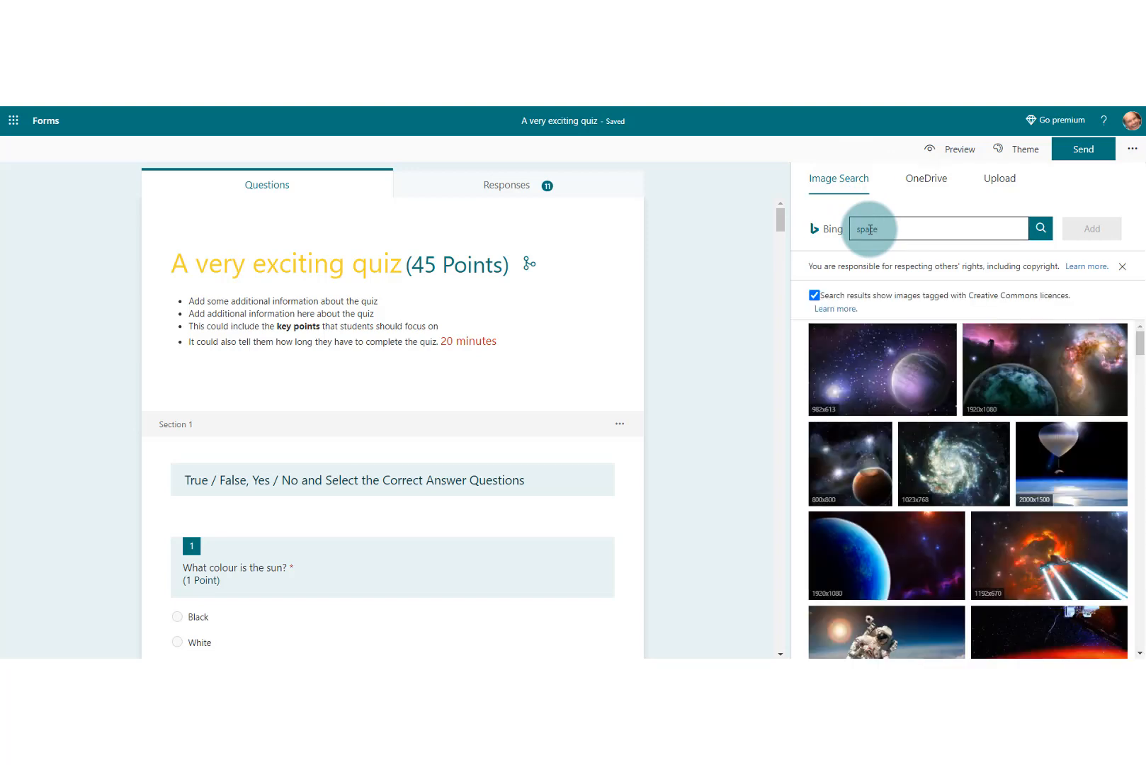
scroll(down, 3)
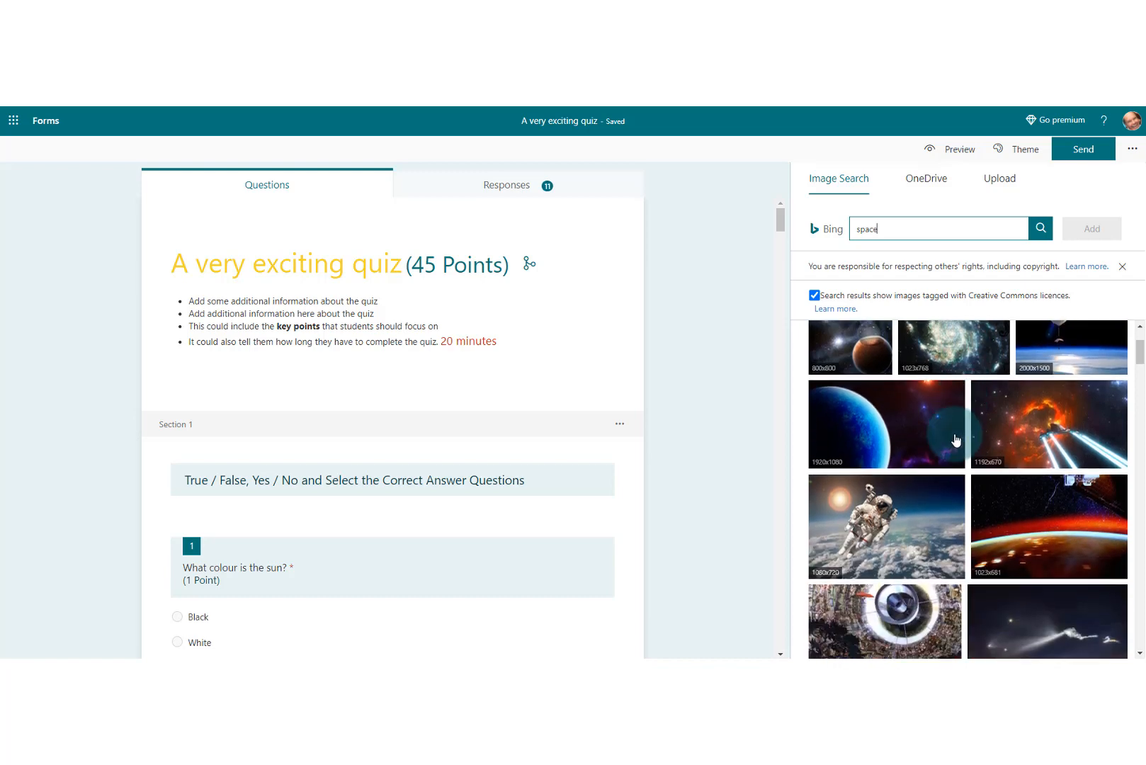
scroll(down, 3)
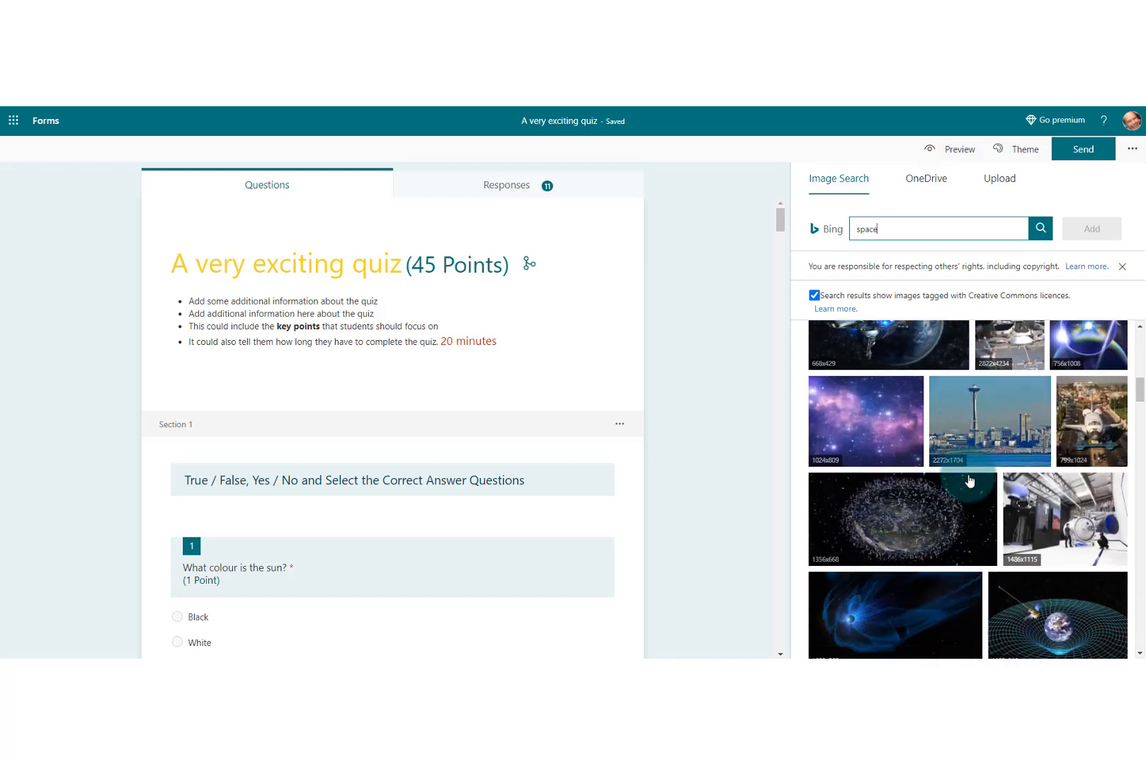
scroll(down, 3)
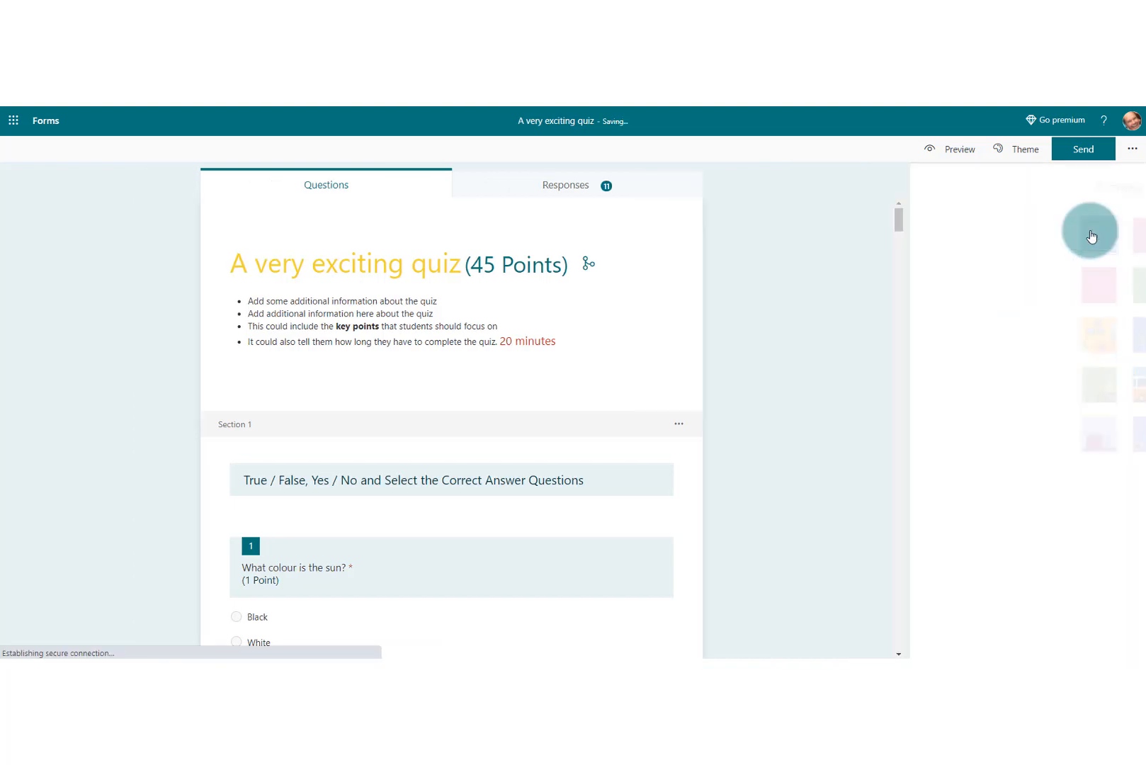
- Apply the chosen space nebula photo as the quiz's custom background
click(1024, 149)
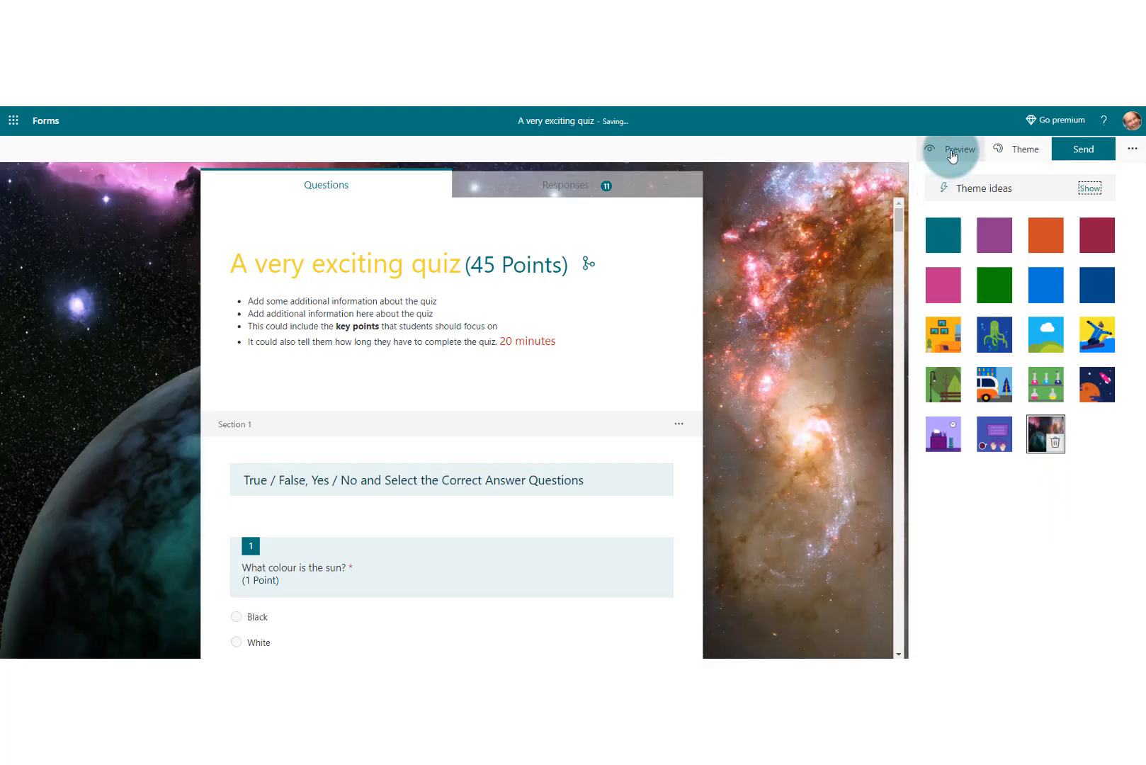
- Preview the space-themed quiz in Computer view, then return to editing
click(957, 149)
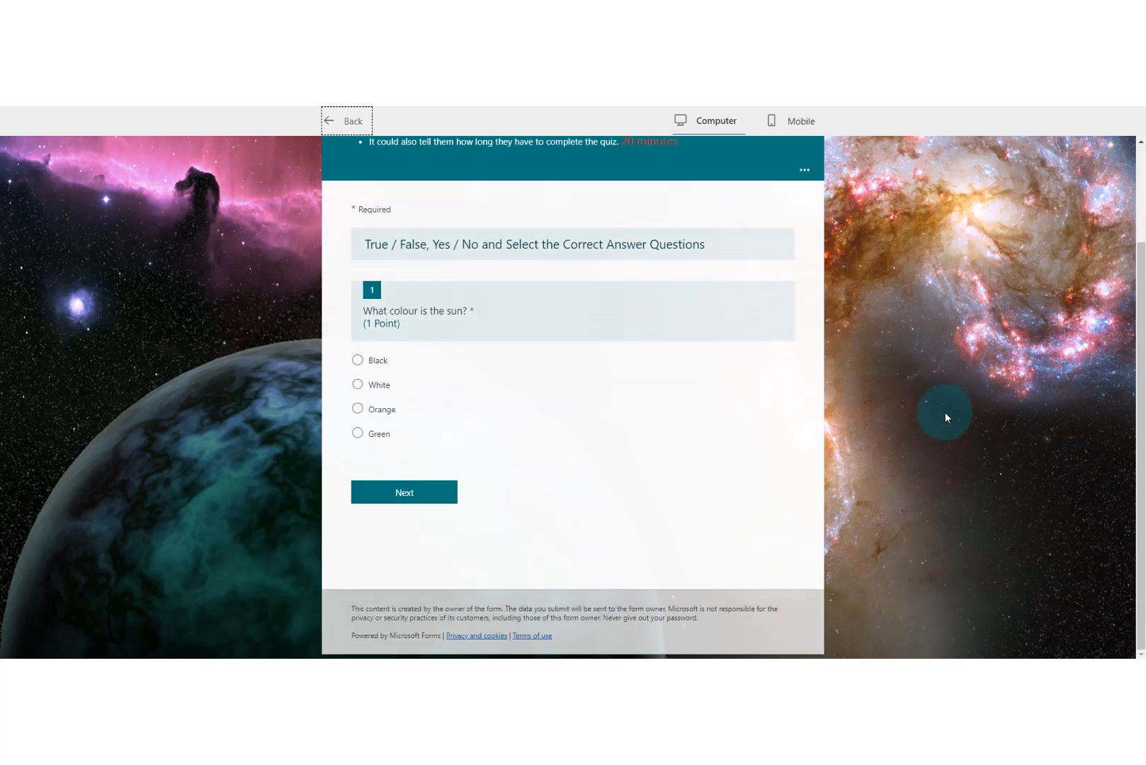
scroll(up, 3)
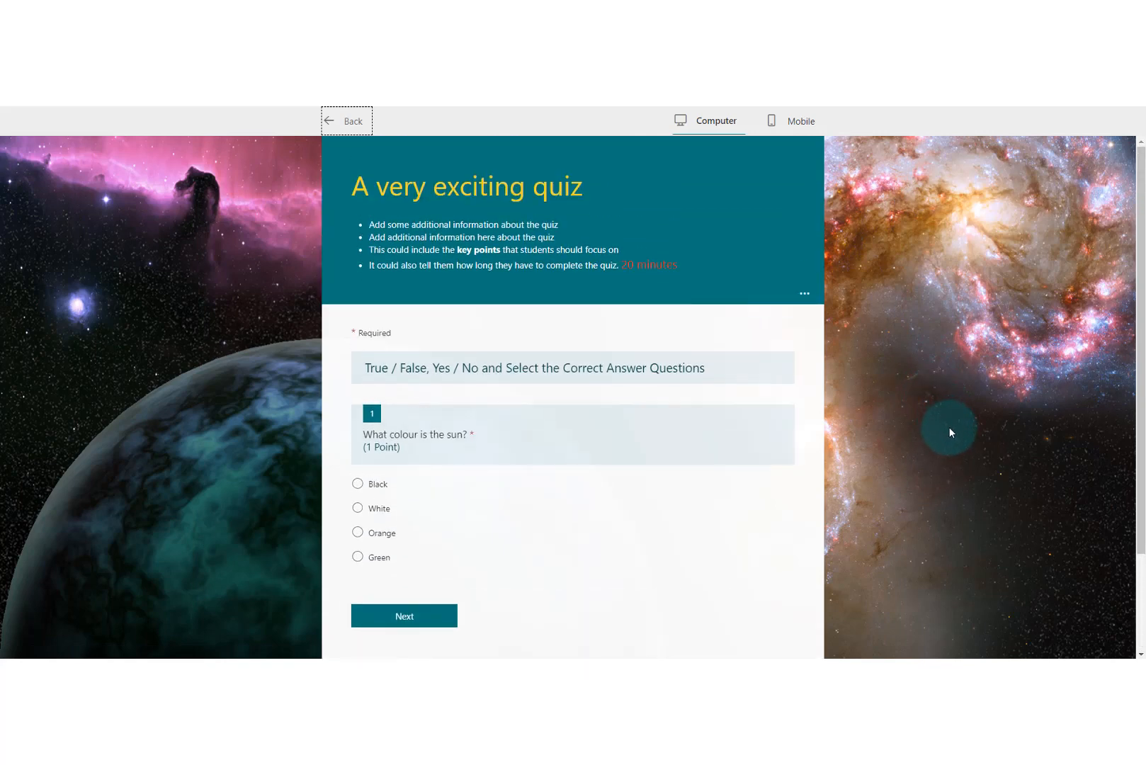
mouse_move(756, 208)
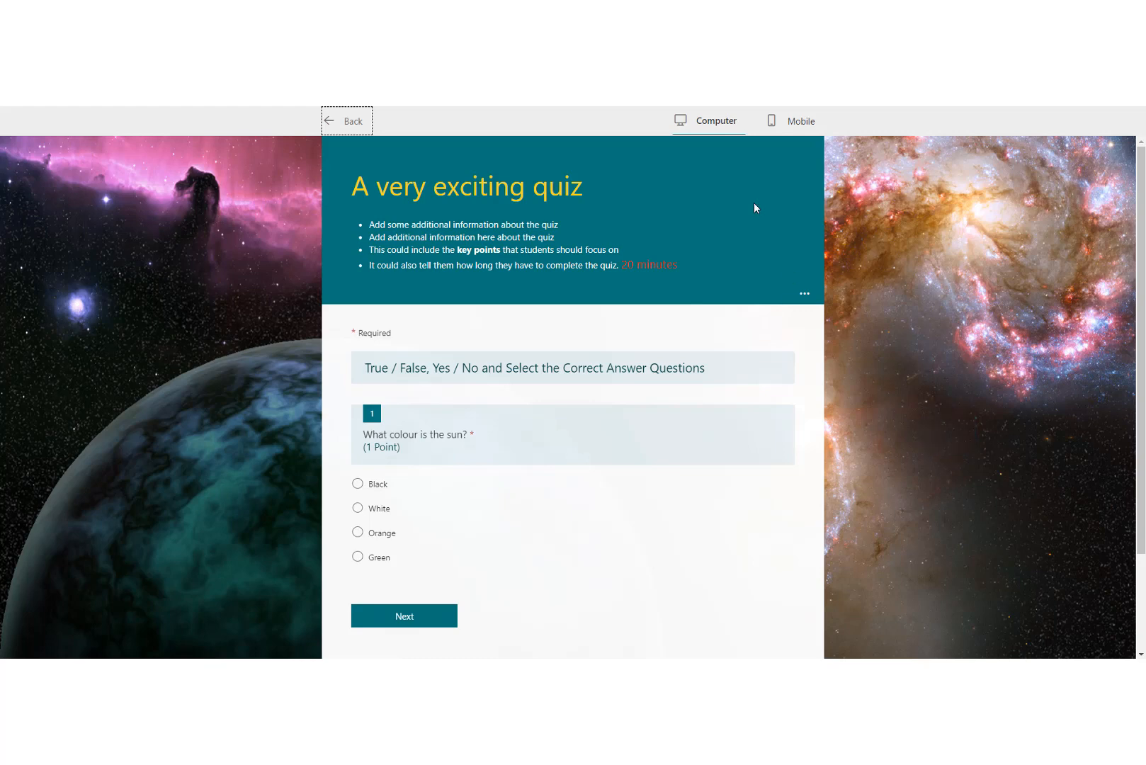
click(347, 120)
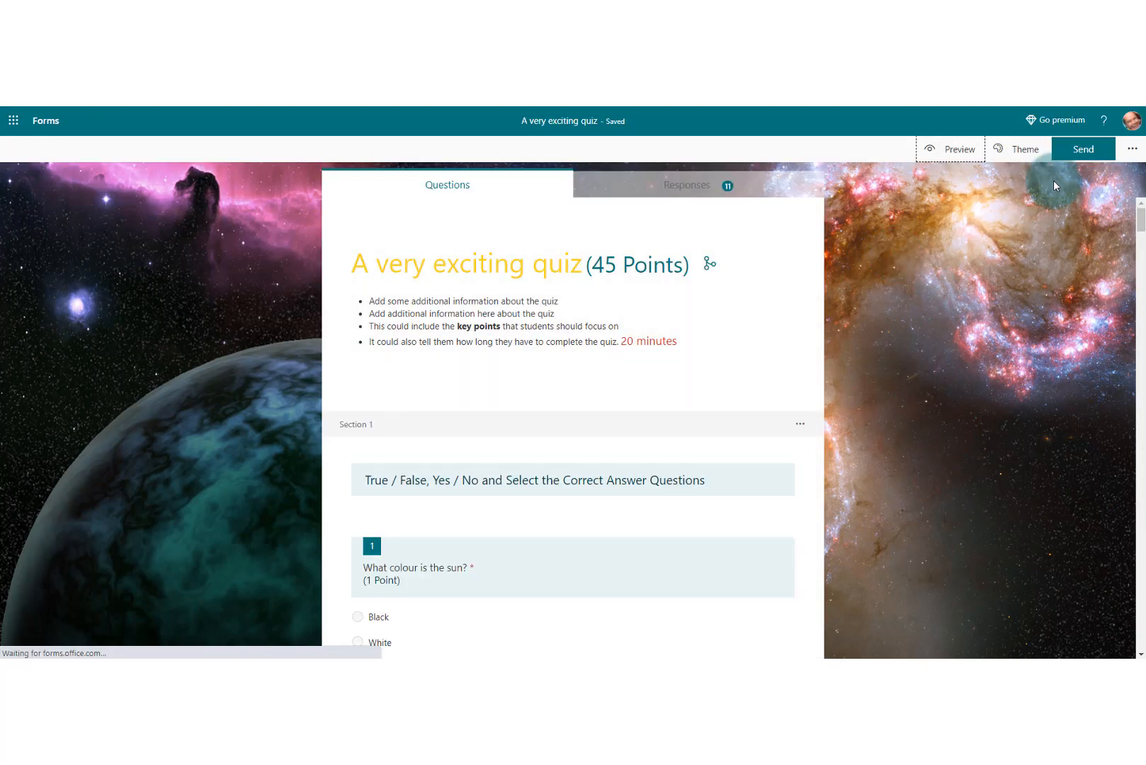
- Search Bing for 'rivers' and pick a rocky river photo as the new background
click(1023, 148)
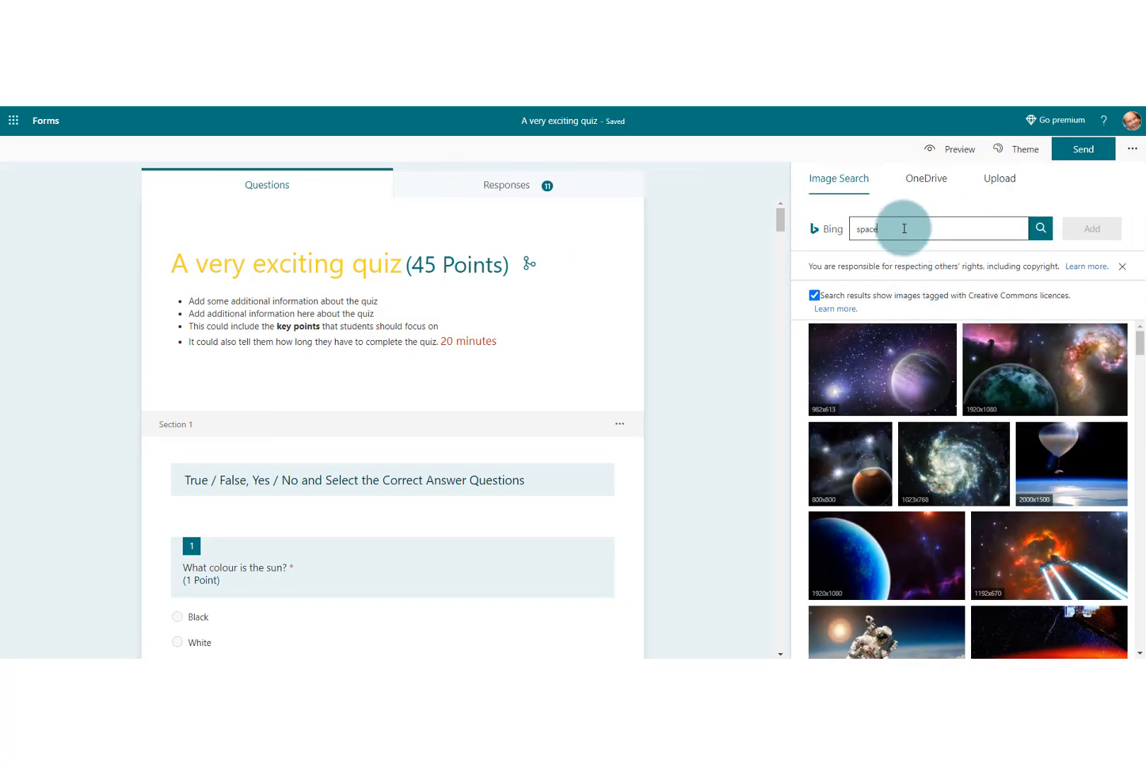
click(939, 228)
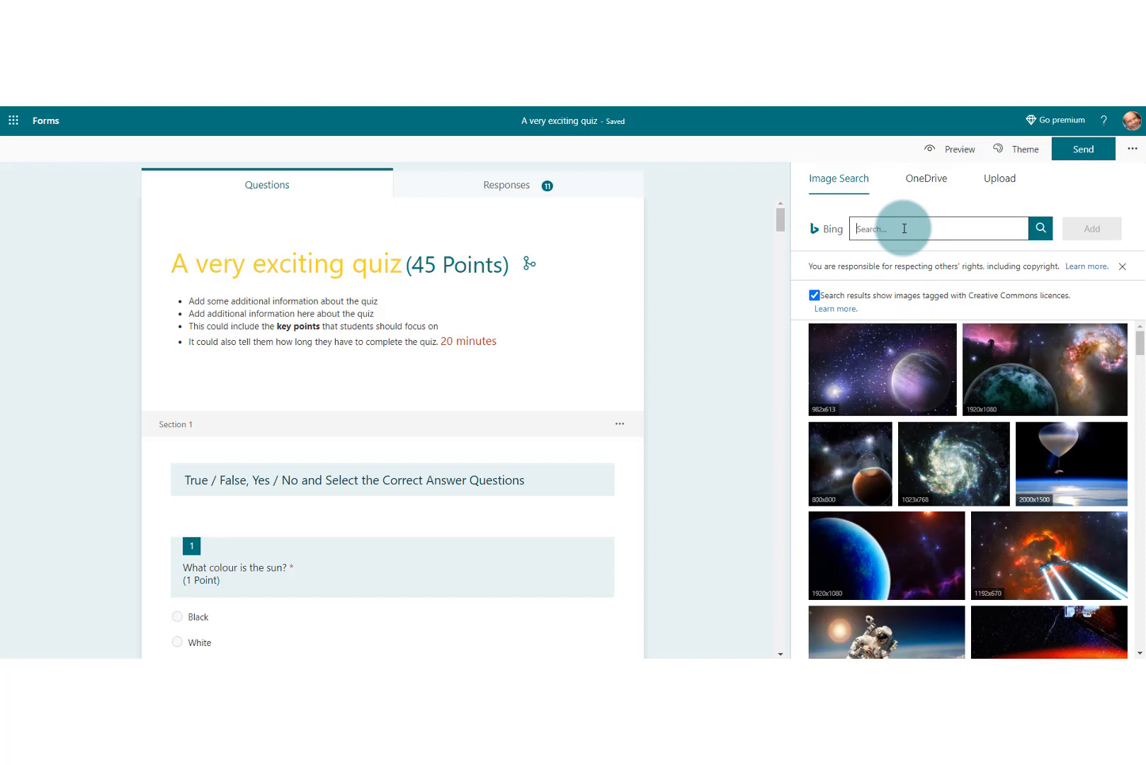
text(rivers)
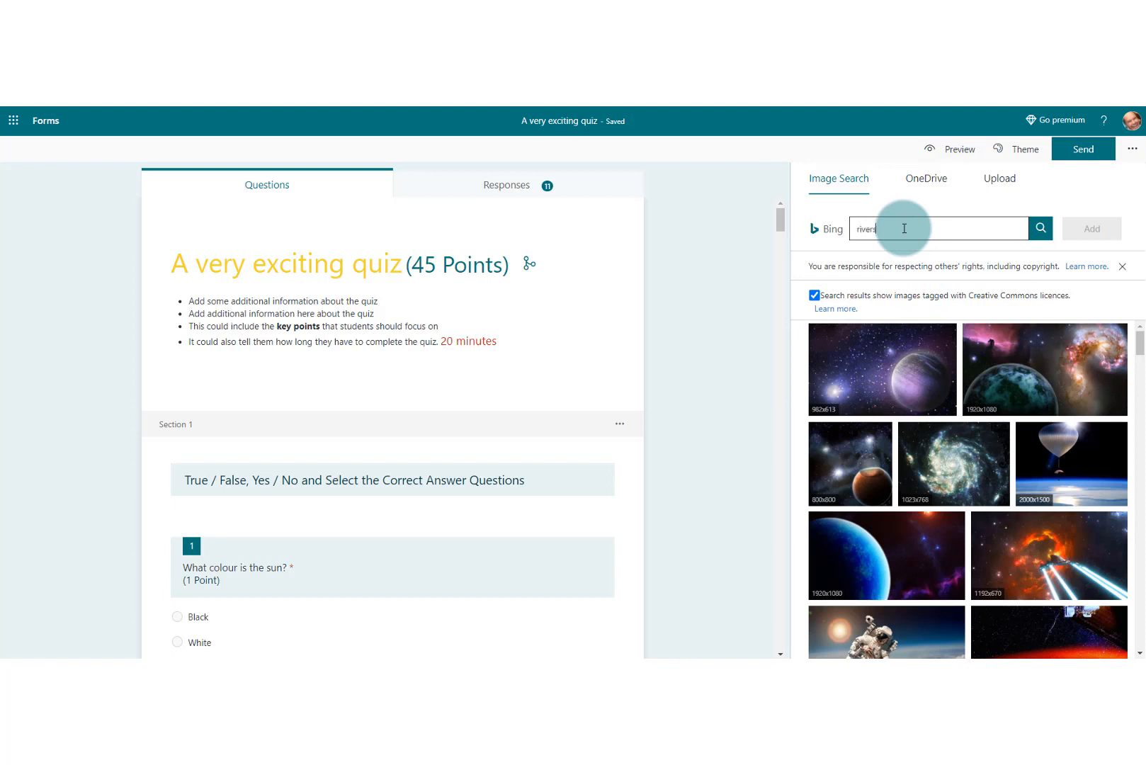
click(1039, 229)
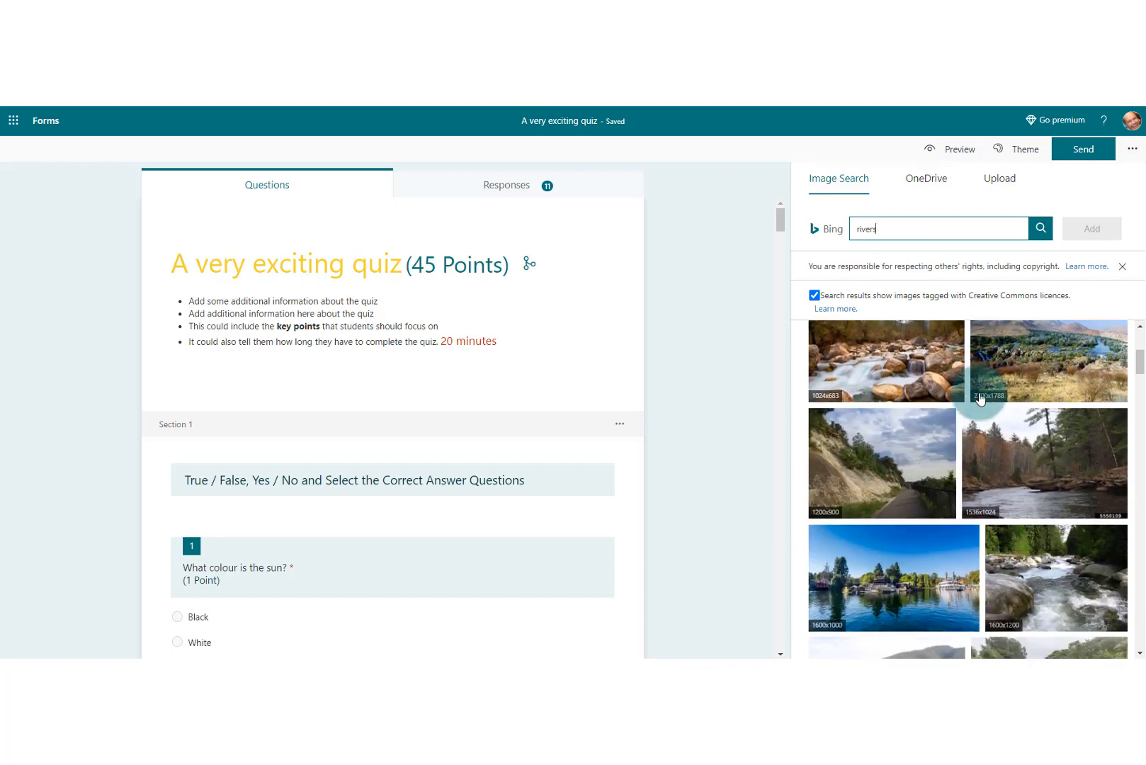
click(1051, 442)
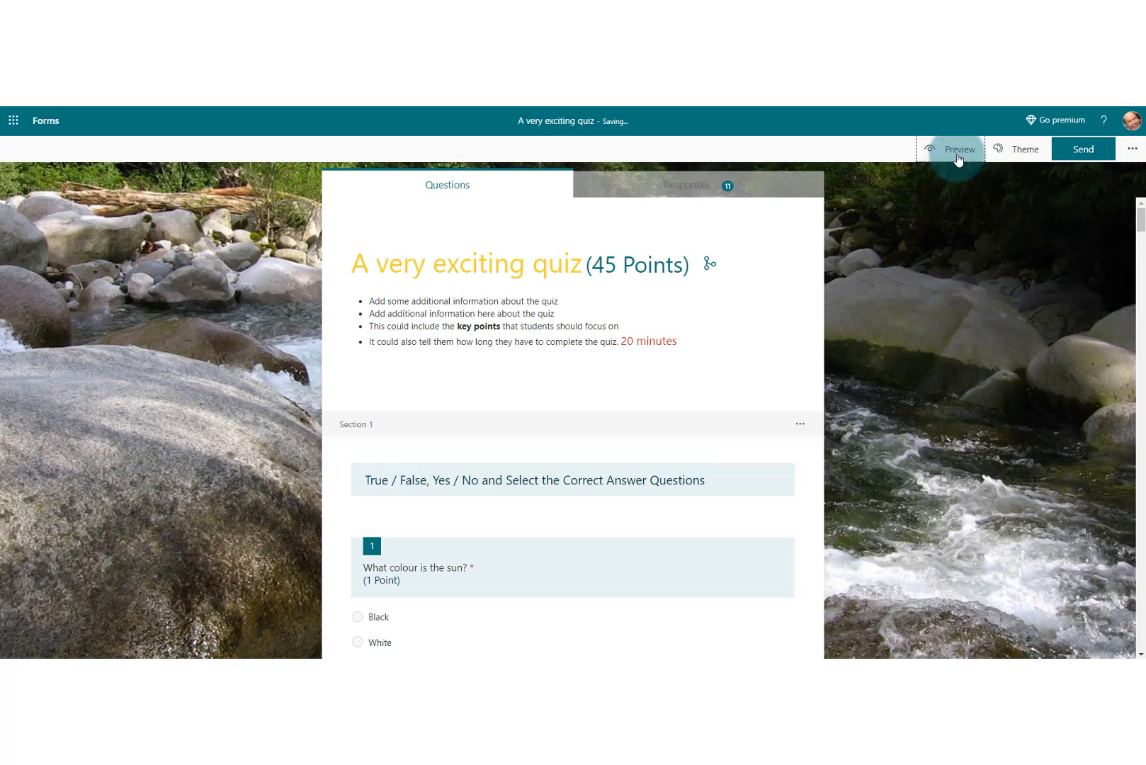
- Apply the rocky river photo as the quiz background and bring the theme choices back
click(959, 148)
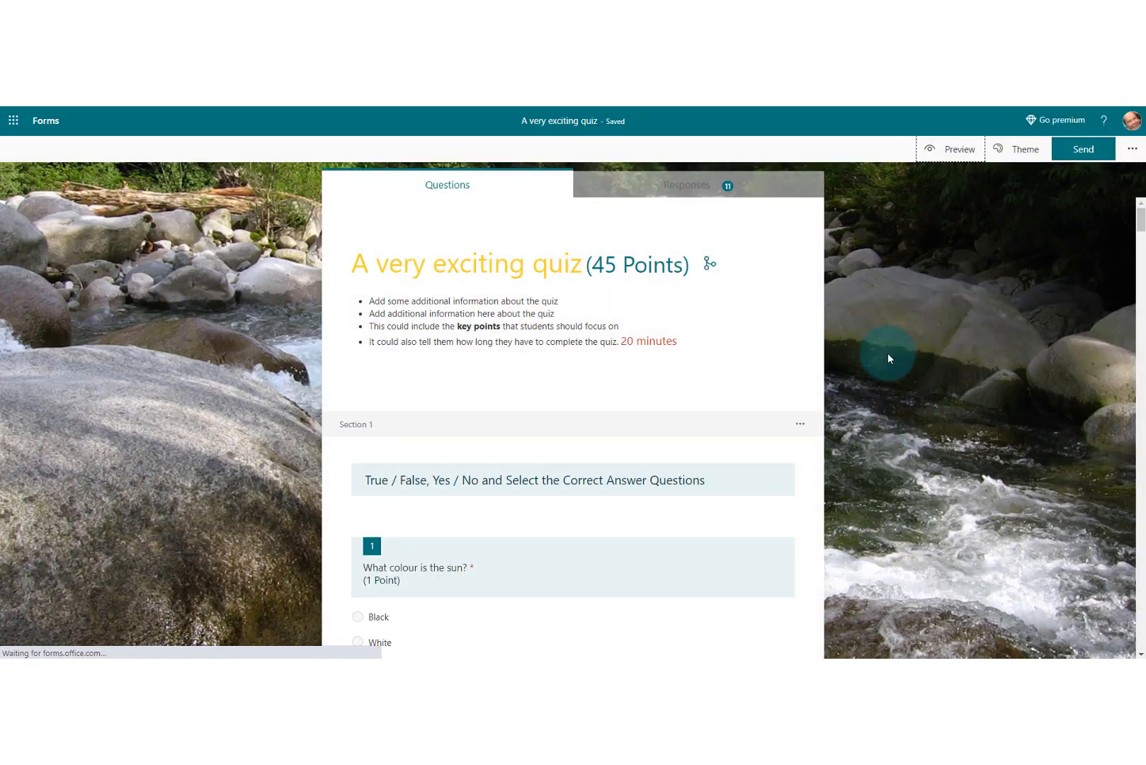
click(1023, 149)
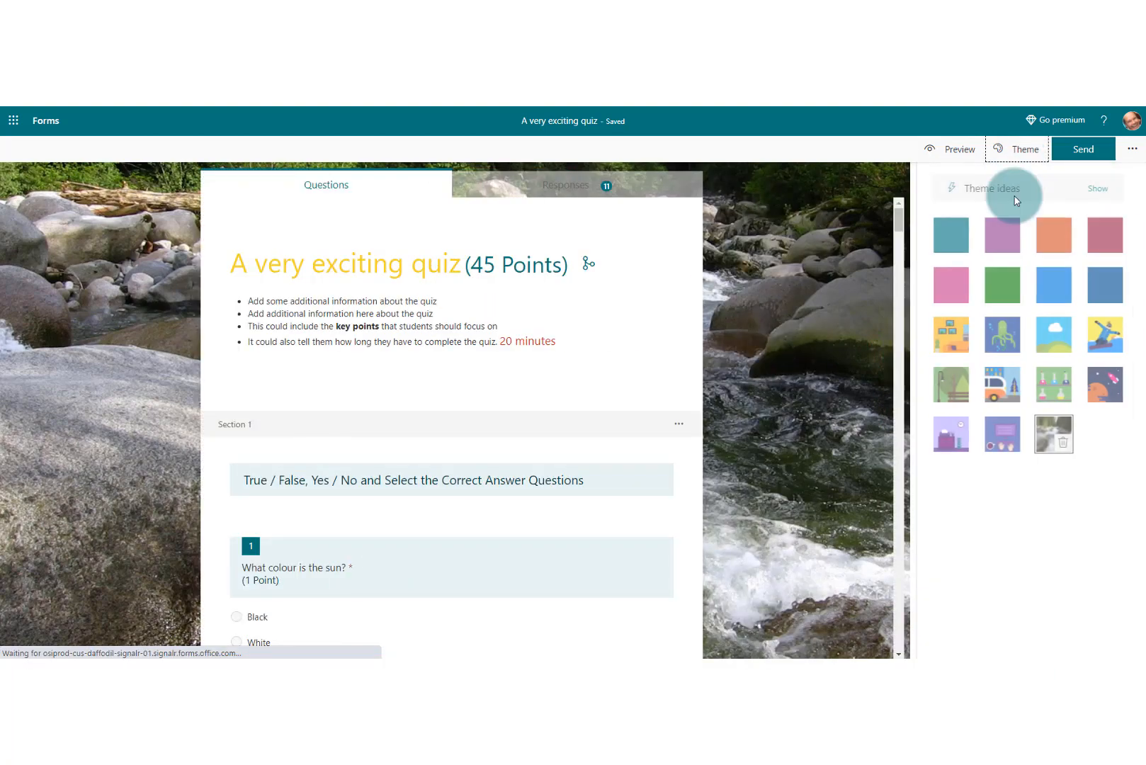